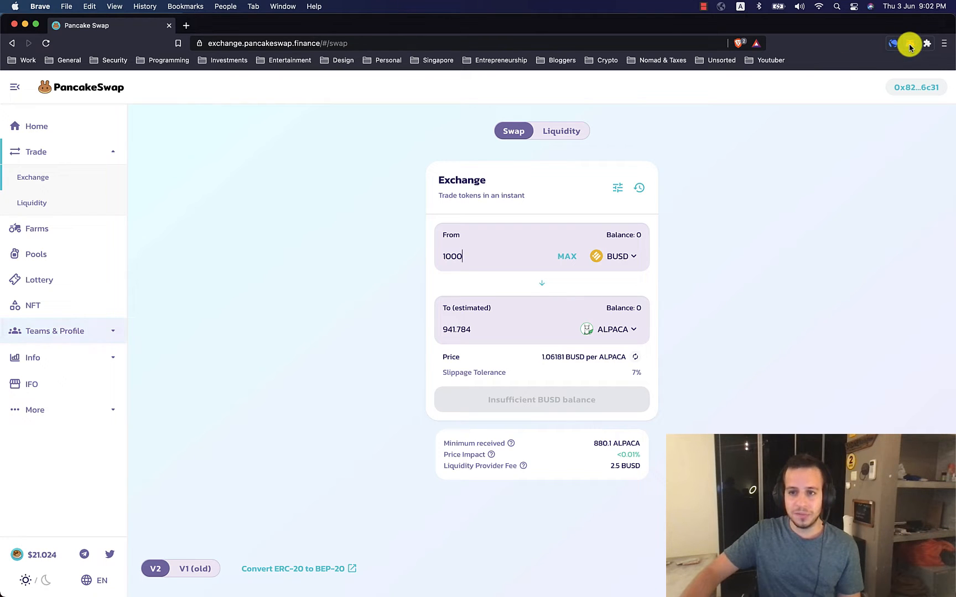
- Bring up the MetaMask wallet showing the BSC account's 0 BNB balance
left_click(907, 43)
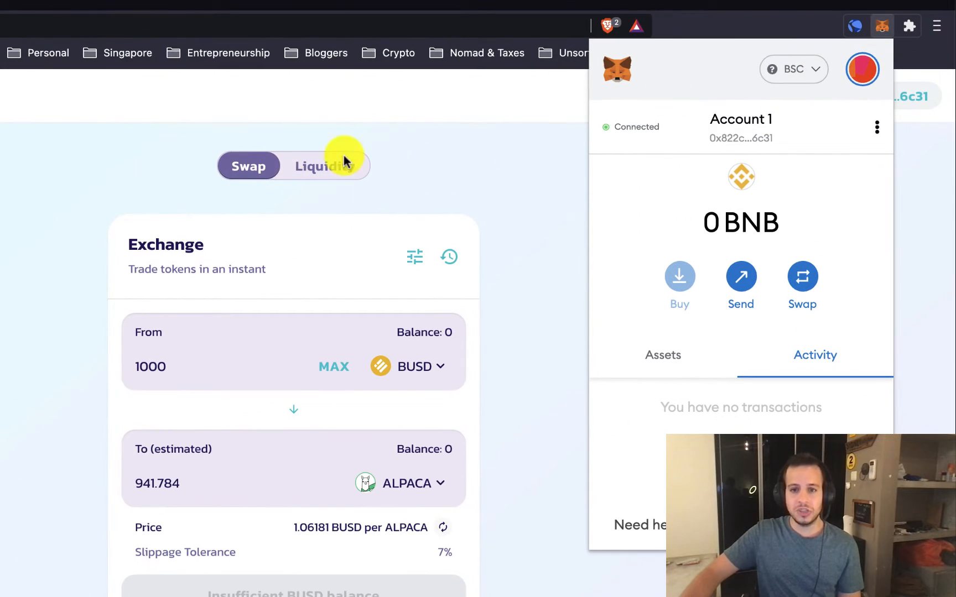
mouse_move(327, 352)
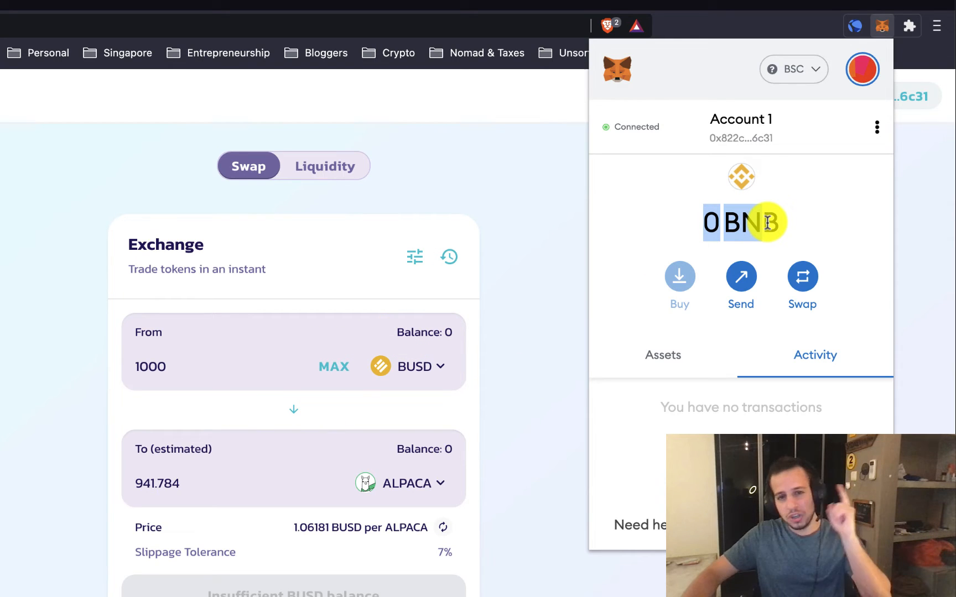
mouse_move(508, 207)
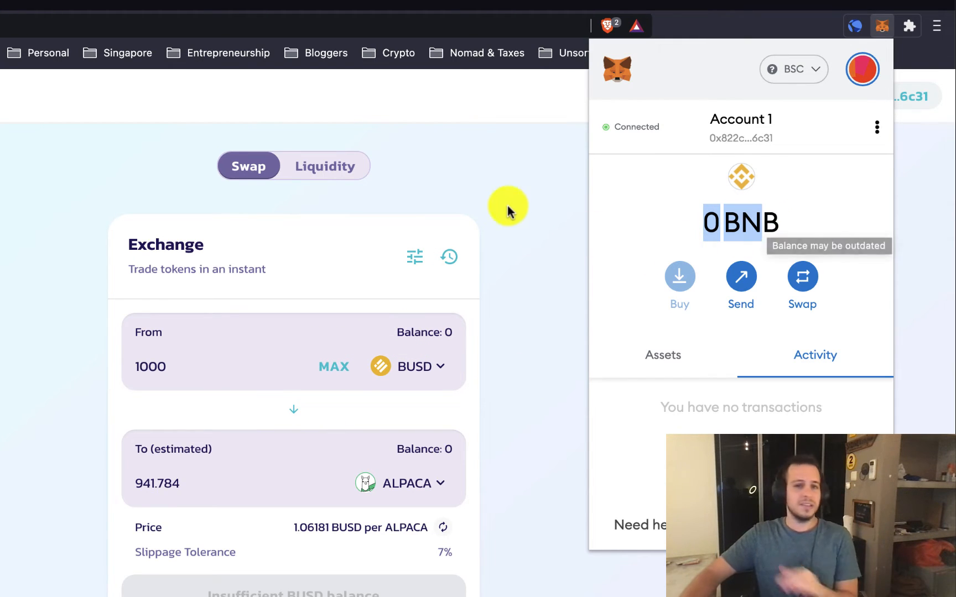
mouse_move(519, 202)
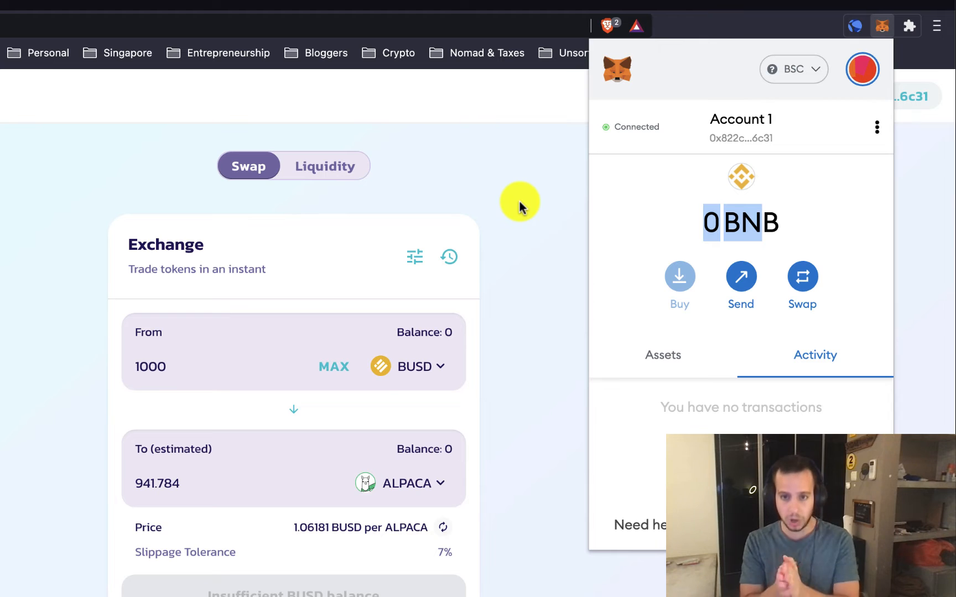
mouse_move(654, 121)
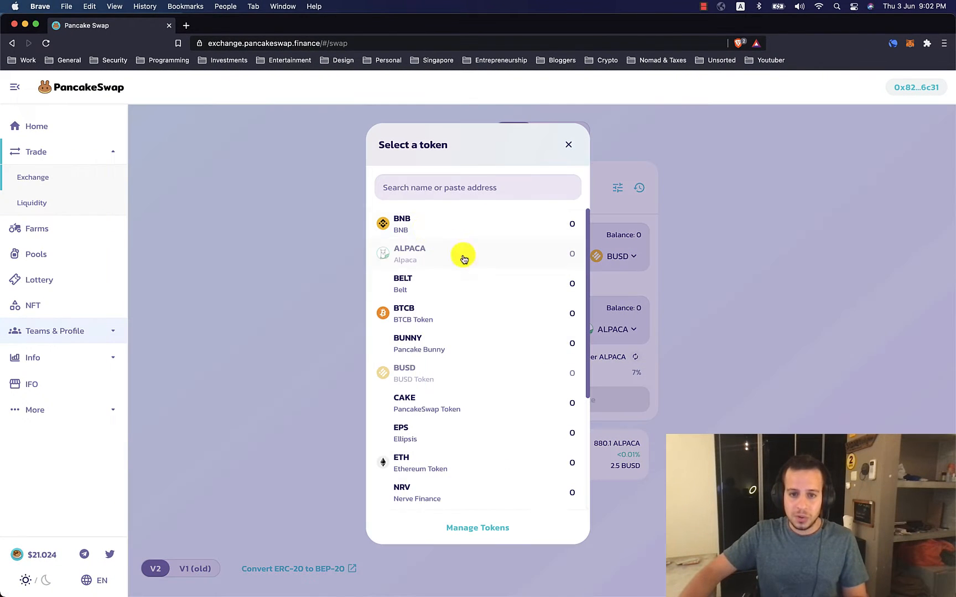
- Make CAKE the receive token, quoting 1000 BUSD for about 48.14 CAKE
left_click(568, 145)
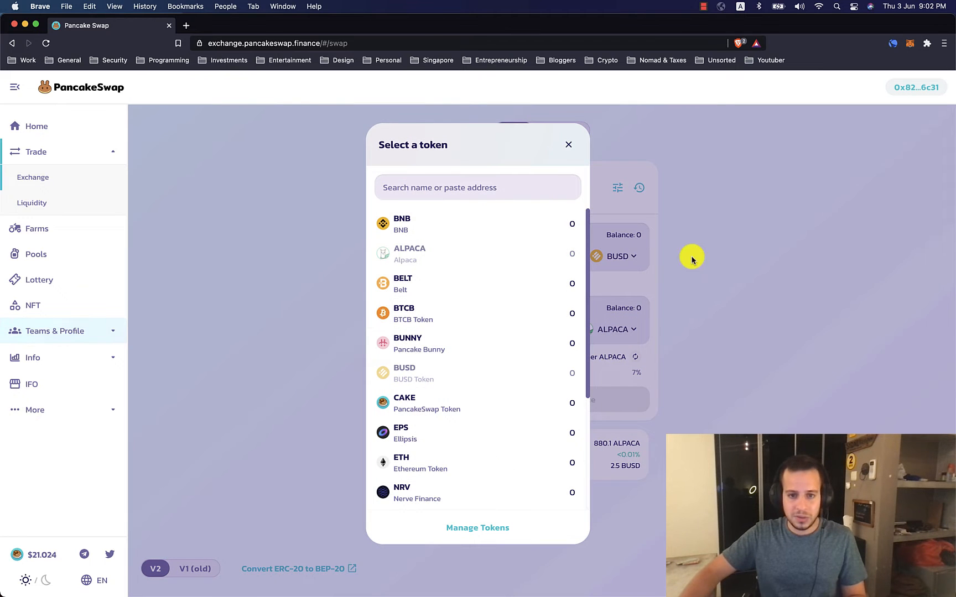
mouse_move(417, 314)
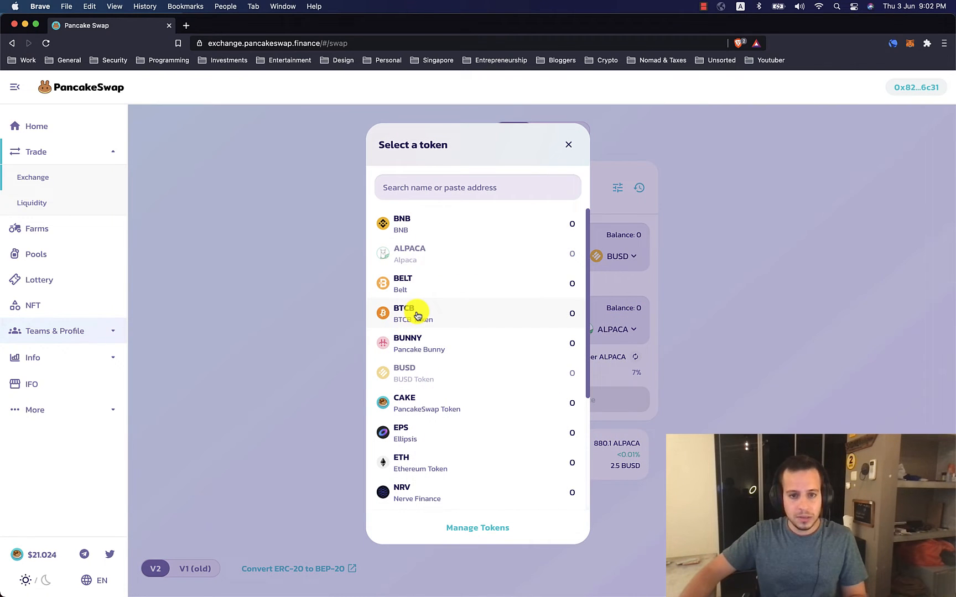
left_click(407, 342)
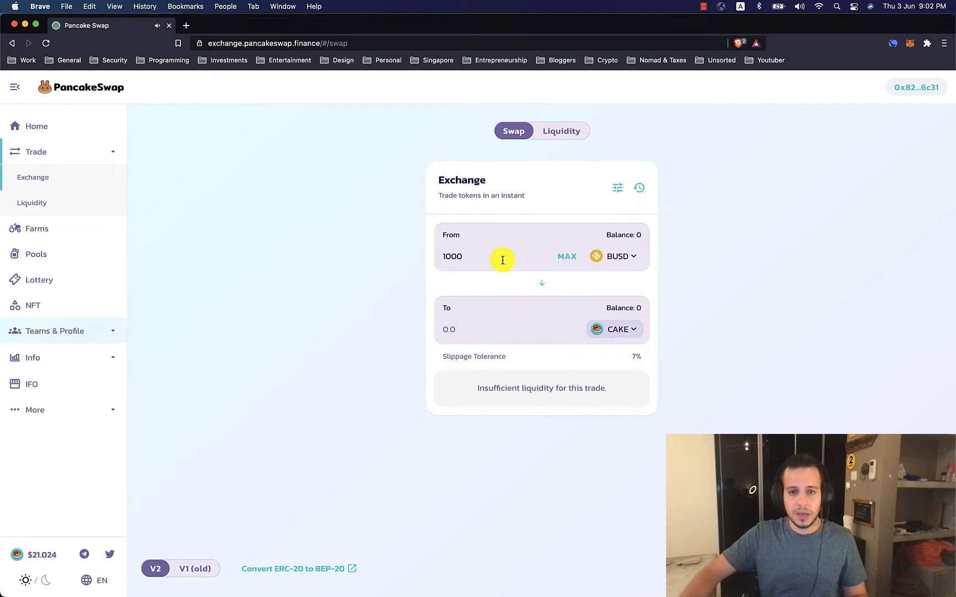
left_click(616, 329)
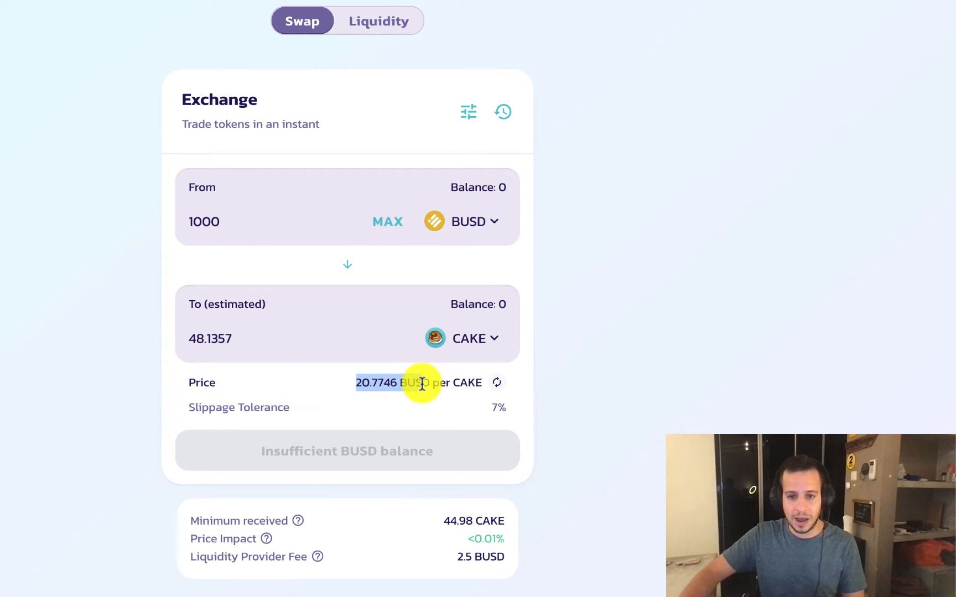
mouse_move(346, 414)
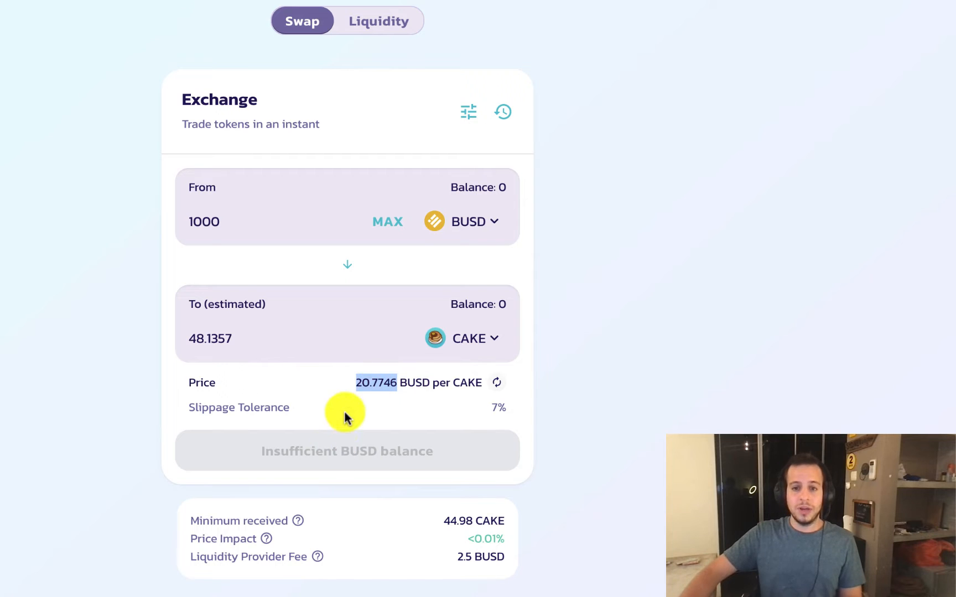
mouse_move(396, 452)
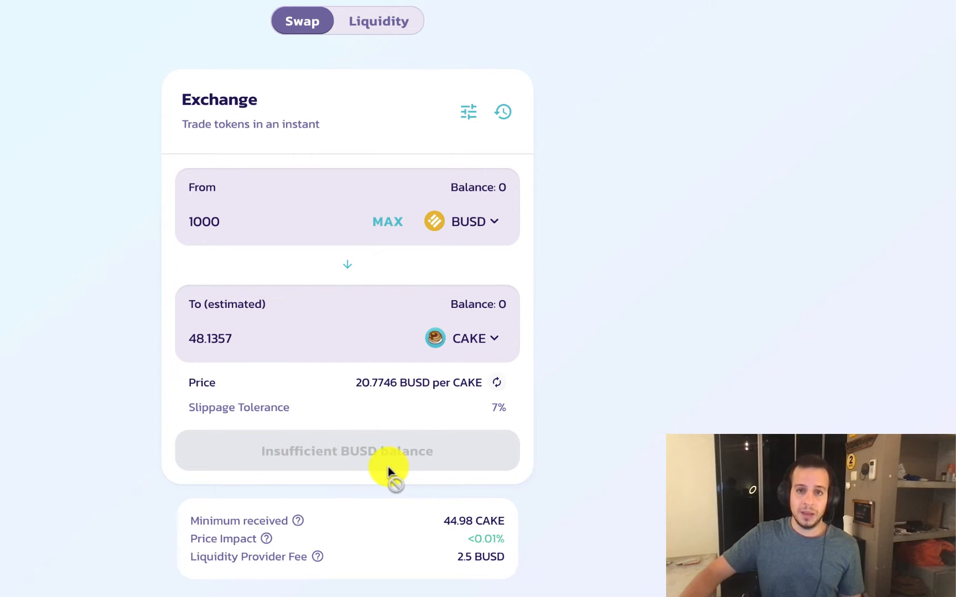
mouse_move(323, 454)
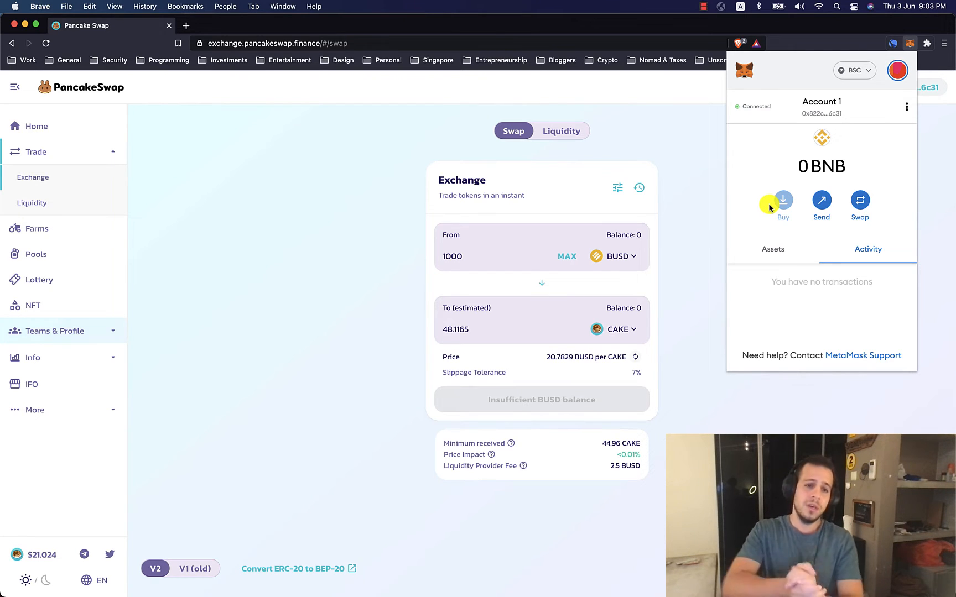
- Close MetaMask, view Liquidity, and return to a fresh Swap form spending BNB
left_click(658, 145)
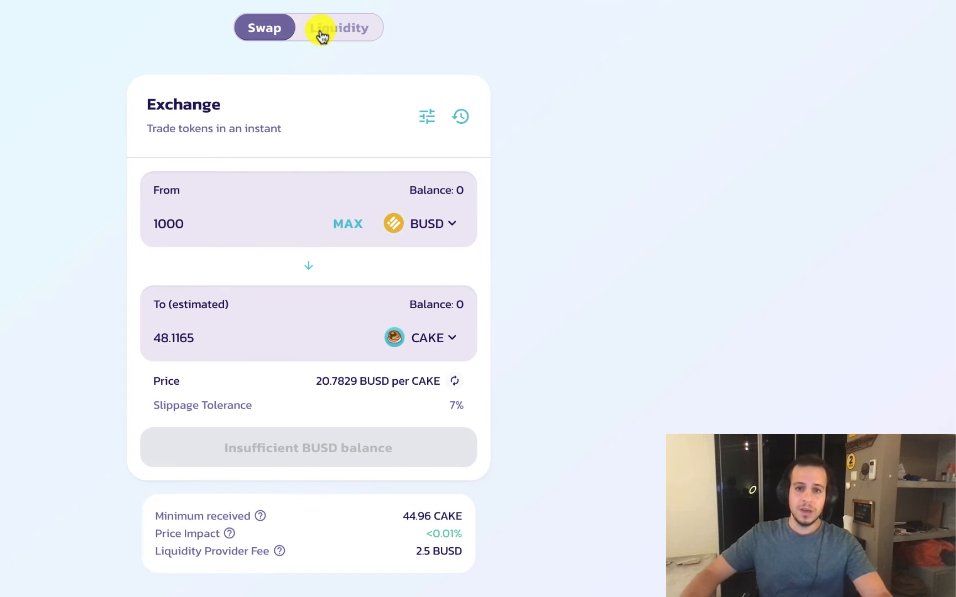
left_click(339, 28)
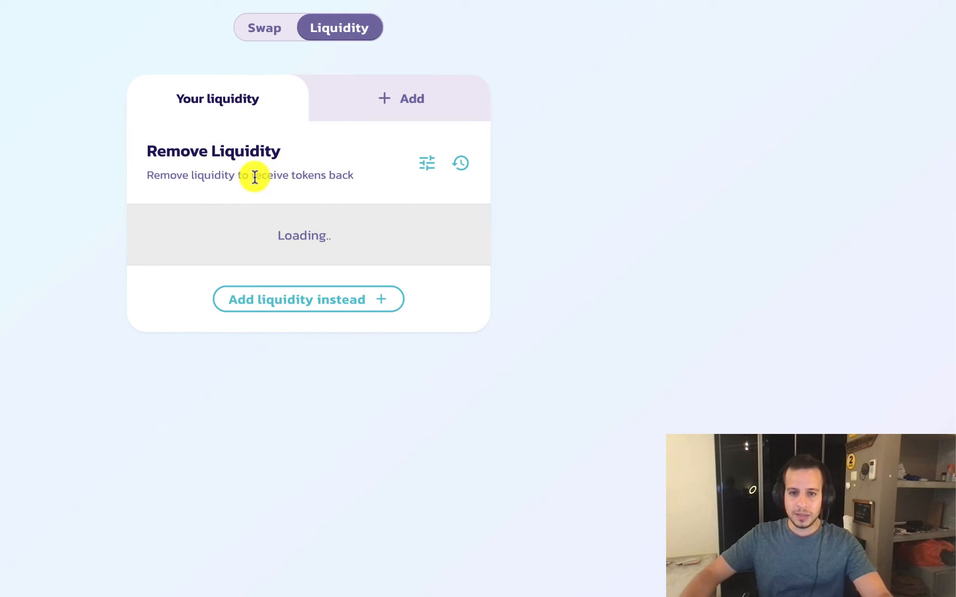
left_click(265, 28)
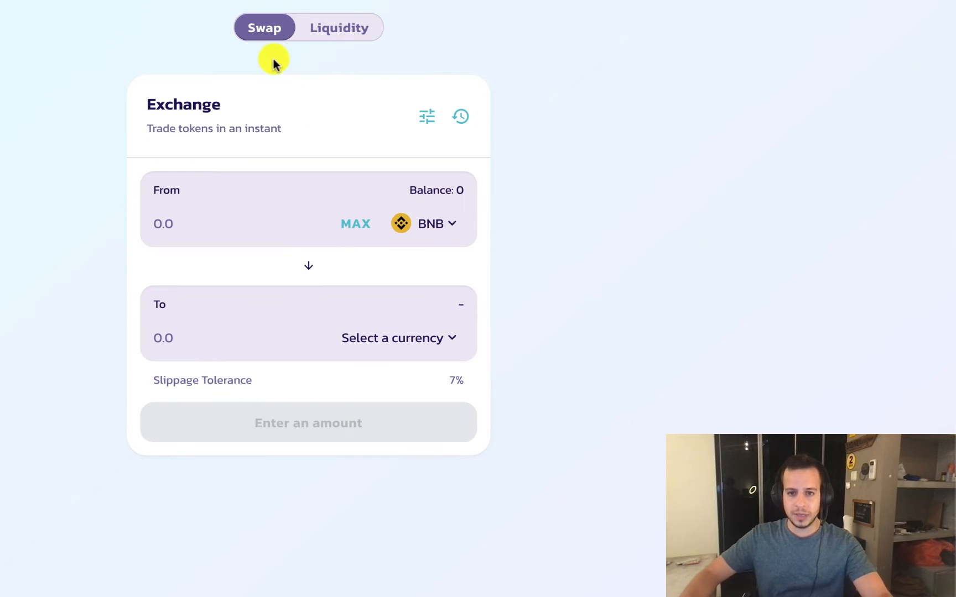
mouse_move(306, 101)
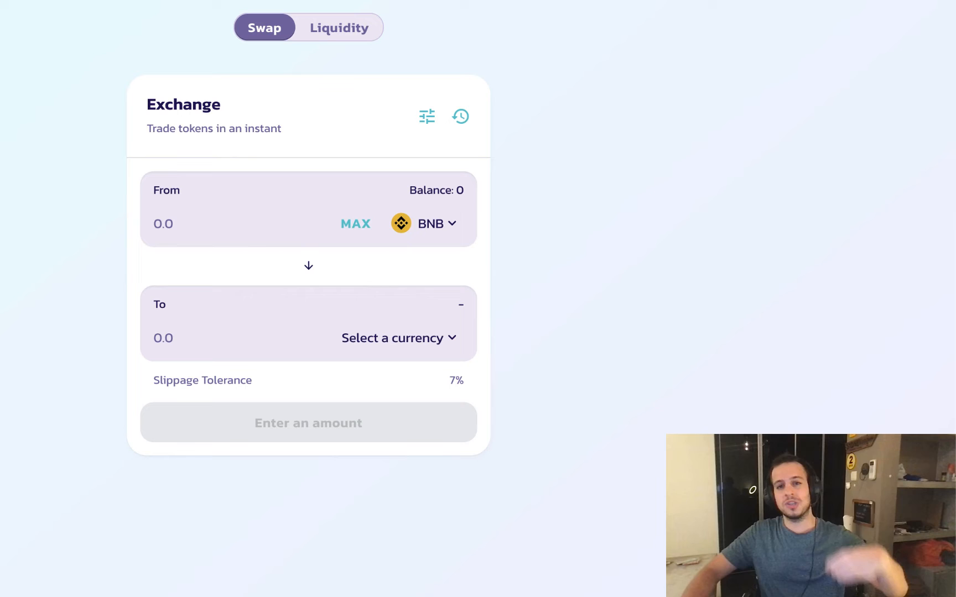
mouse_move(21, 90)
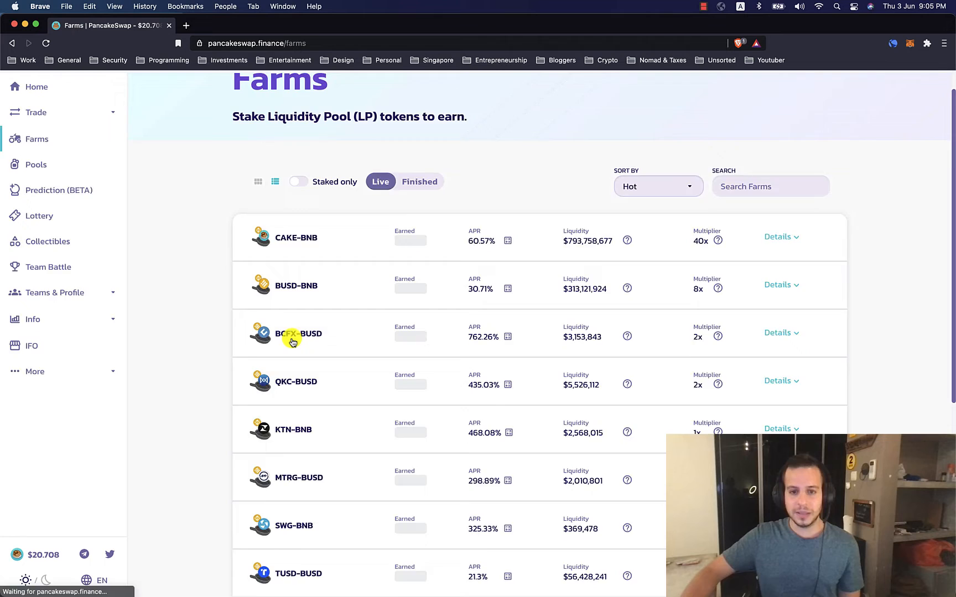
scroll("up", 3)
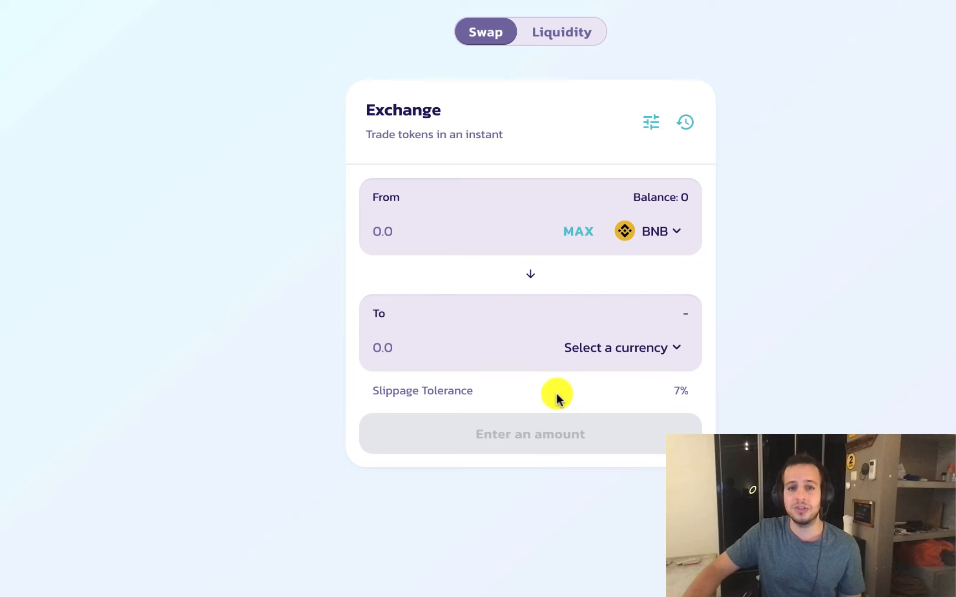
mouse_move(557, 394)
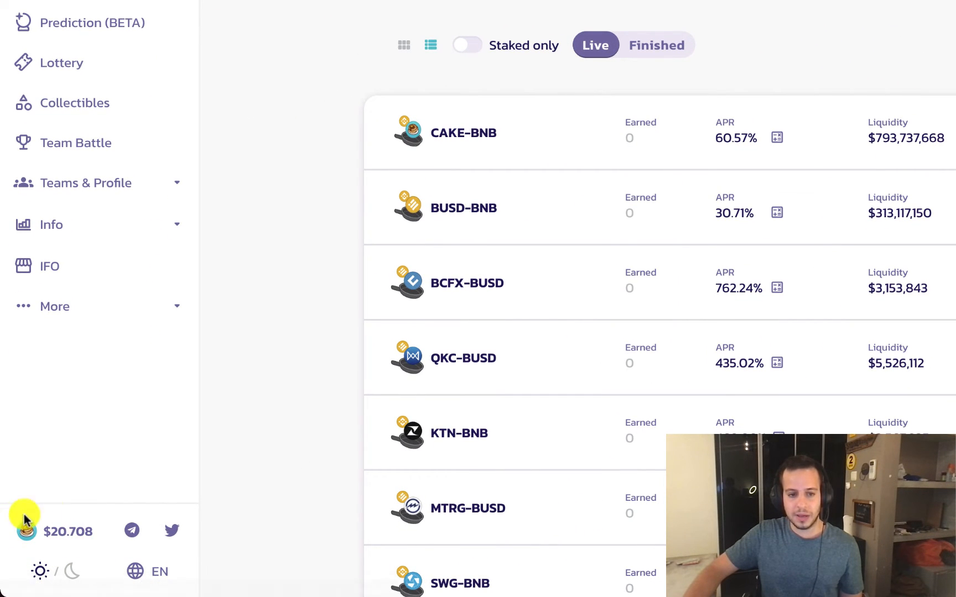
mouse_move(61, 531)
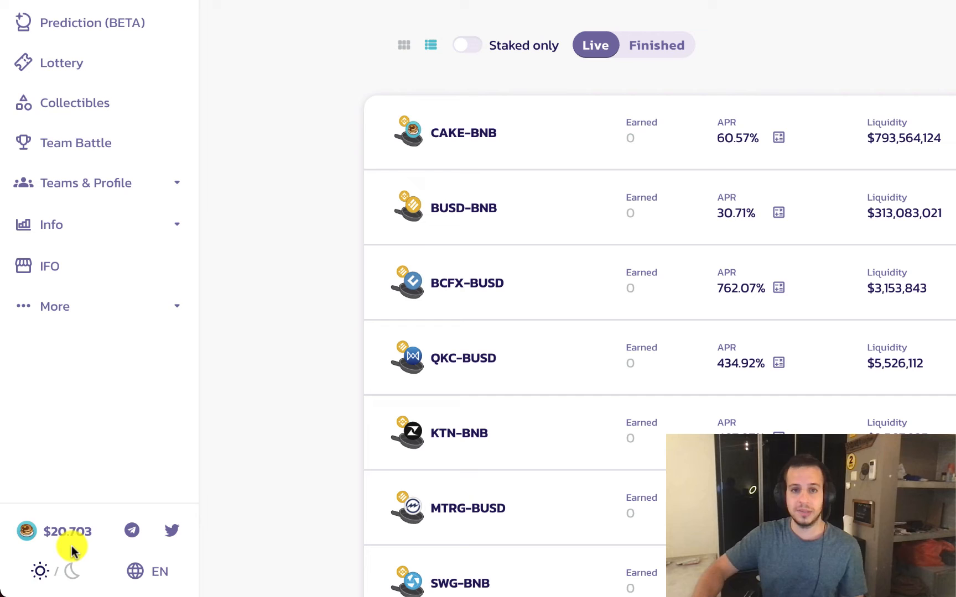
scroll("down", 3)
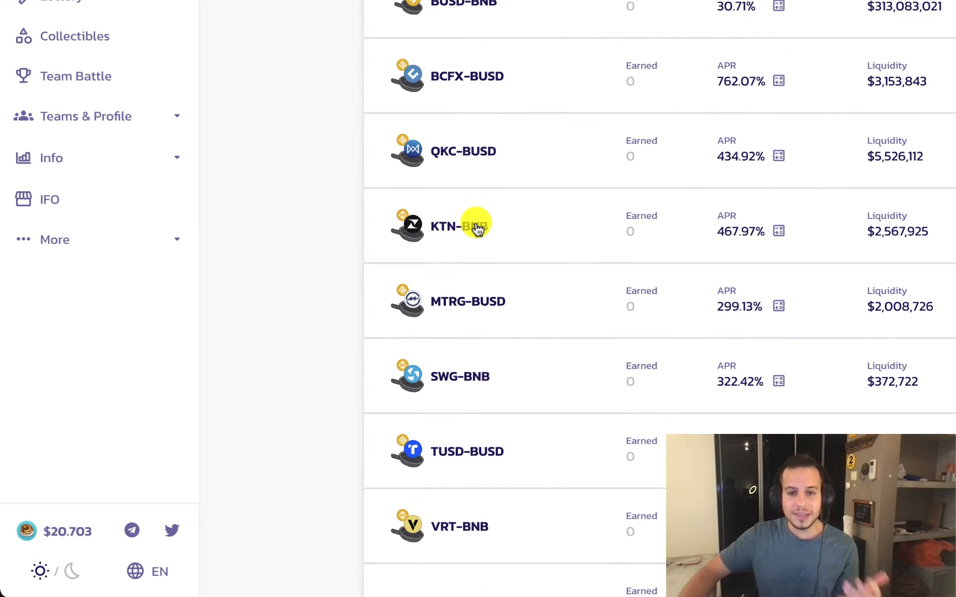
scroll("up", 3)
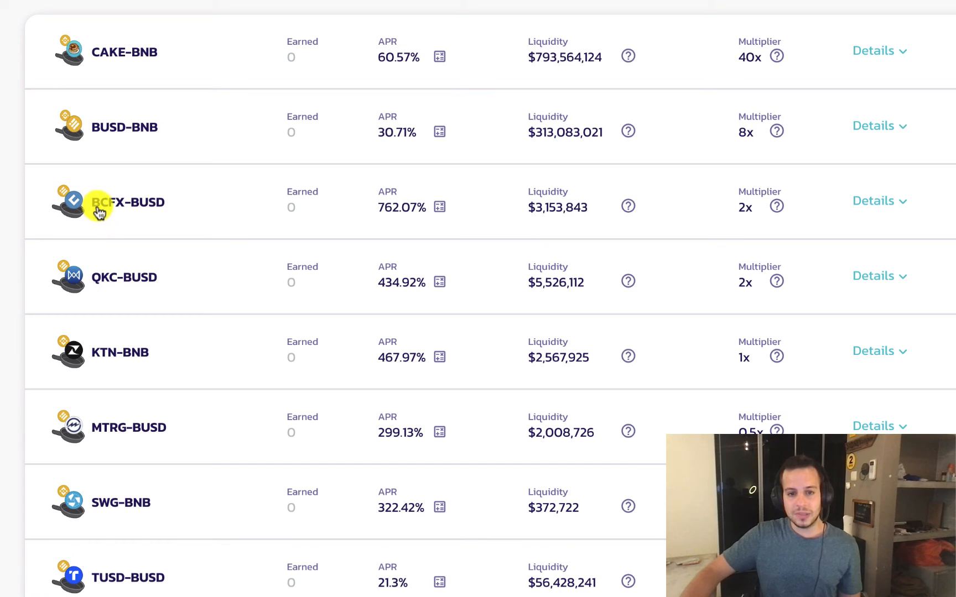
mouse_move(143, 129)
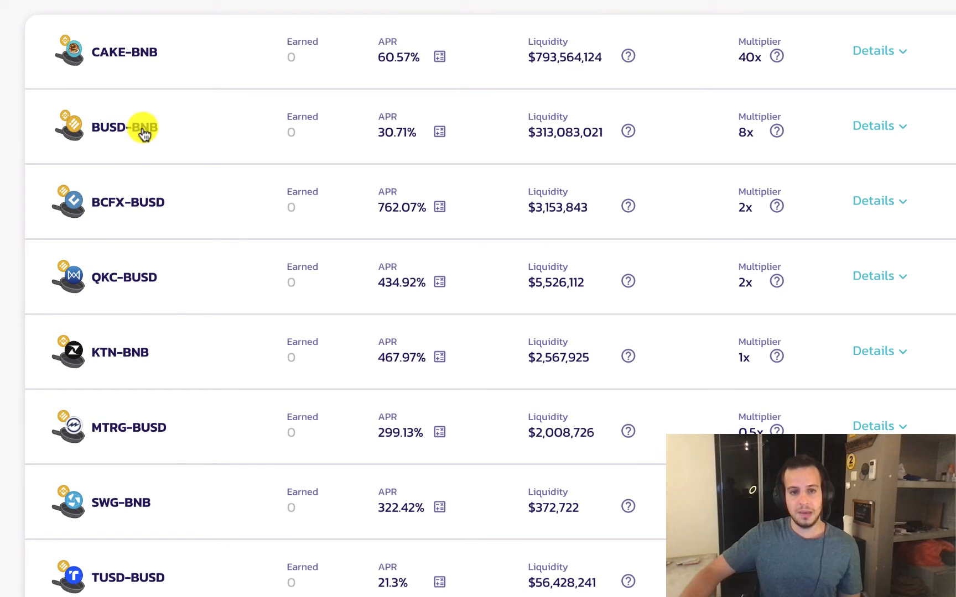
mouse_move(125, 354)
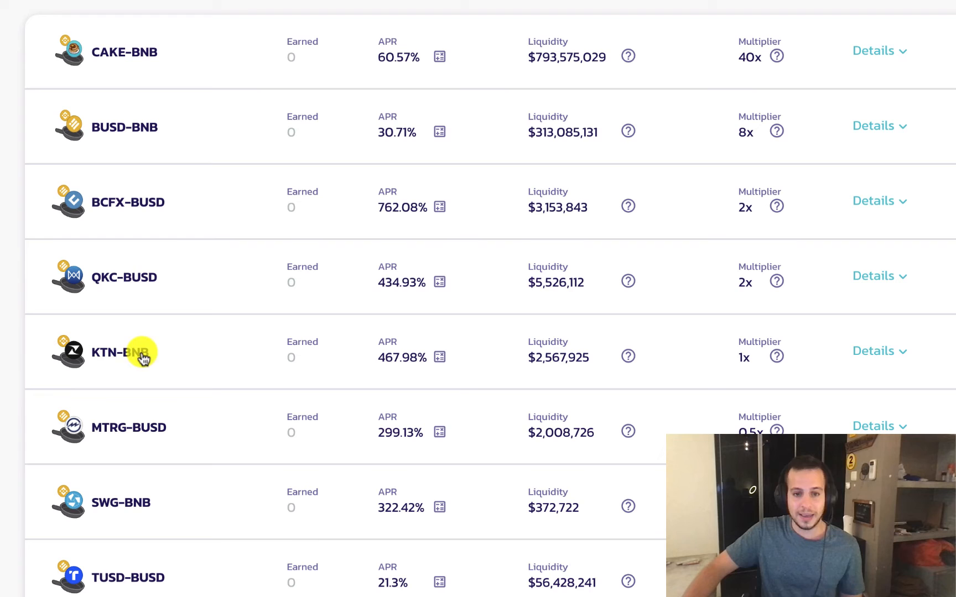
mouse_move(169, 356)
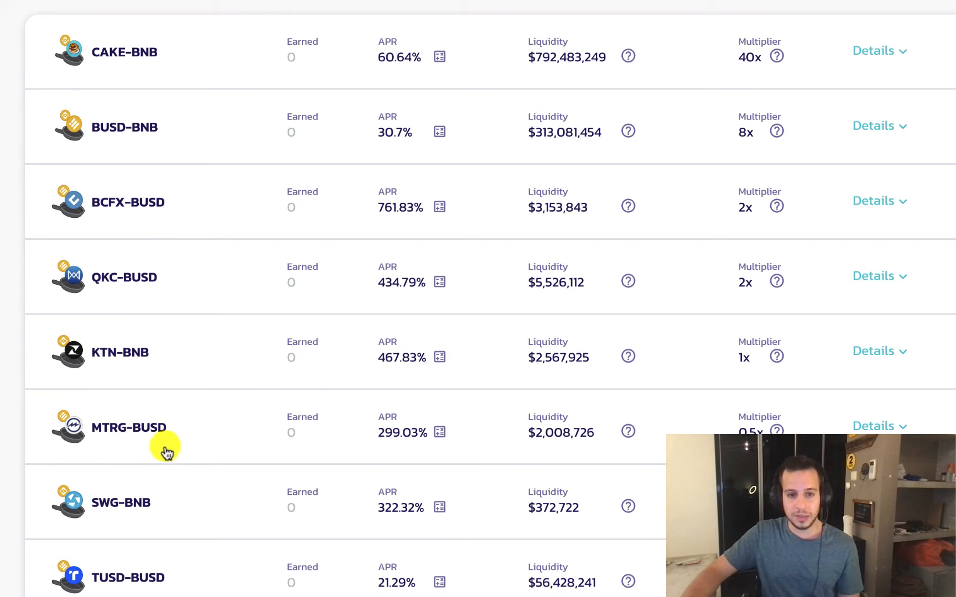
mouse_move(140, 79)
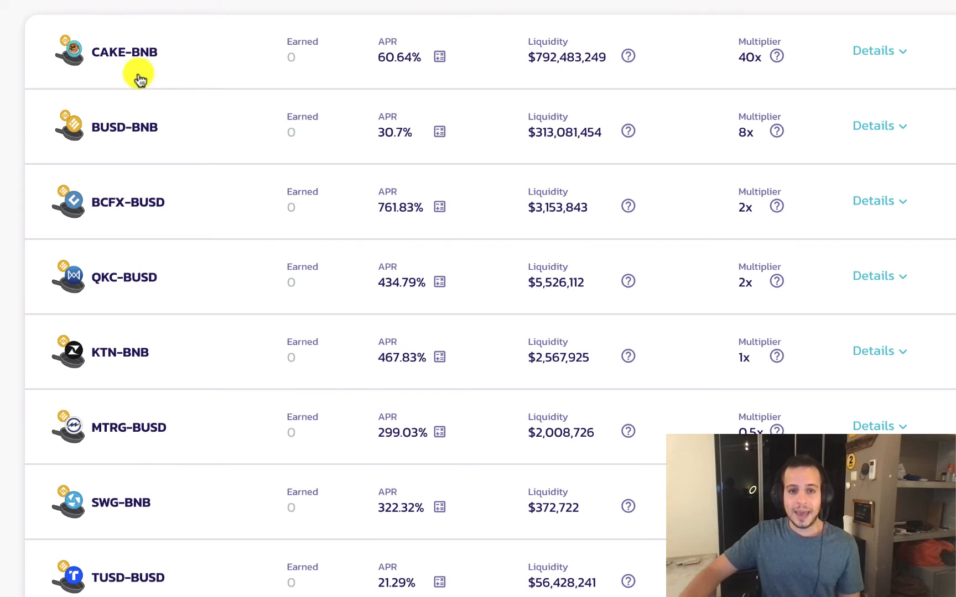
mouse_move(157, 70)
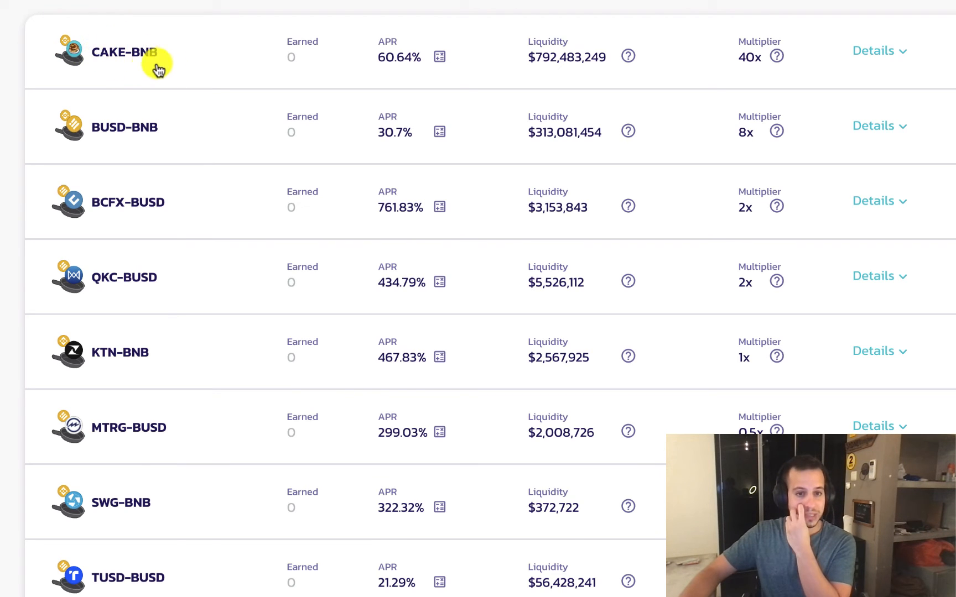
mouse_move(538, 71)
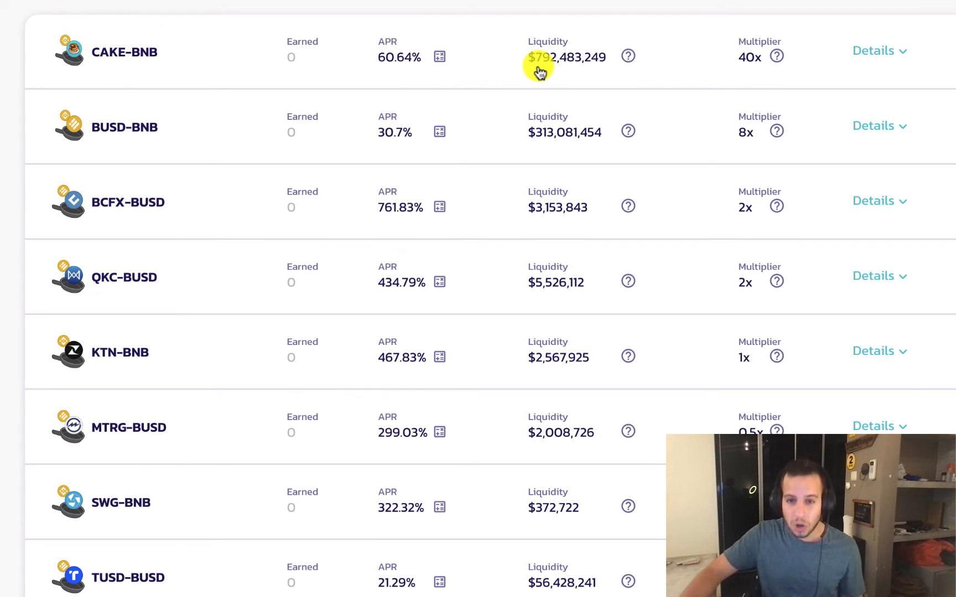
mouse_move(604, 68)
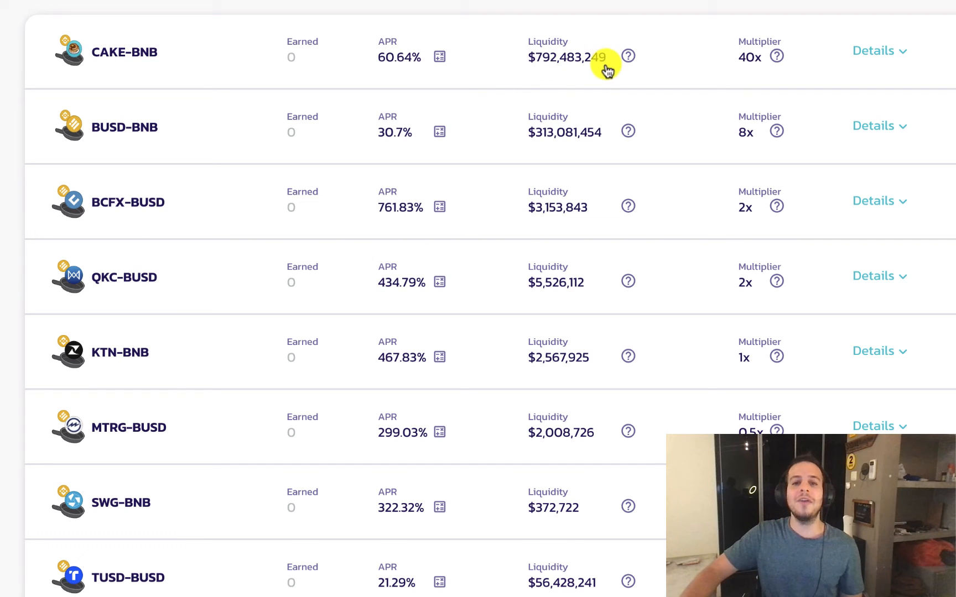
scroll("up", 3)
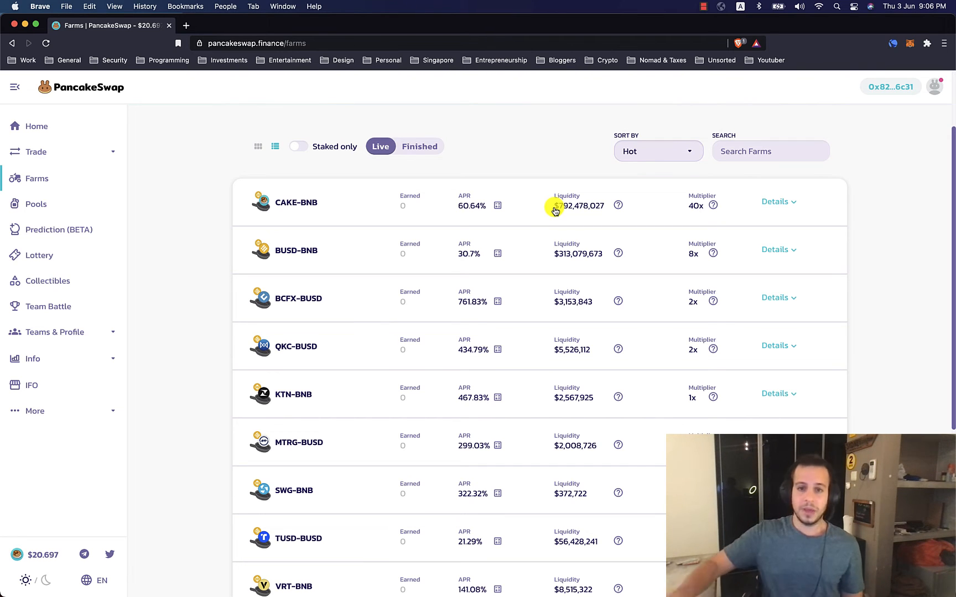
left_click(36, 152)
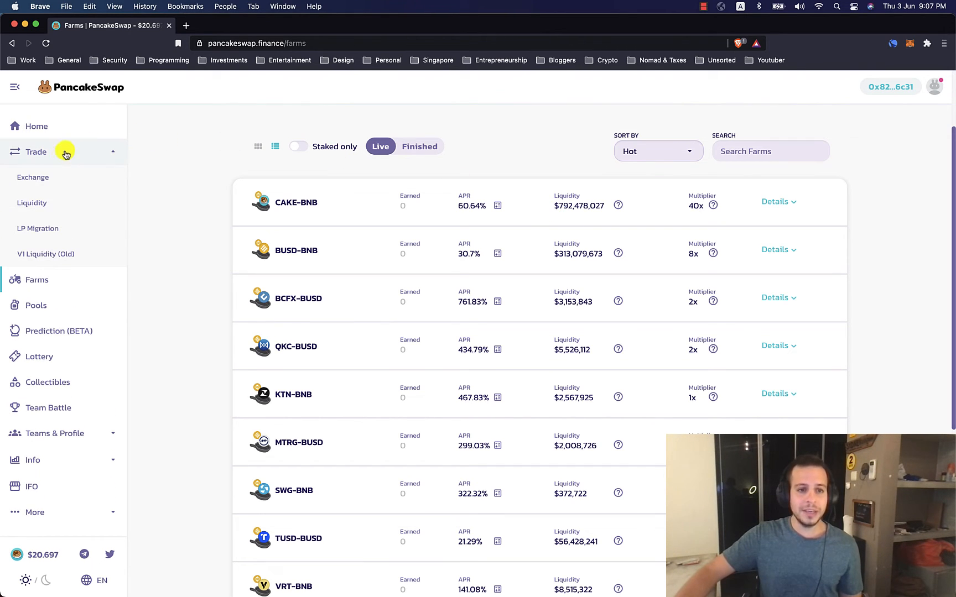
left_click(32, 203)
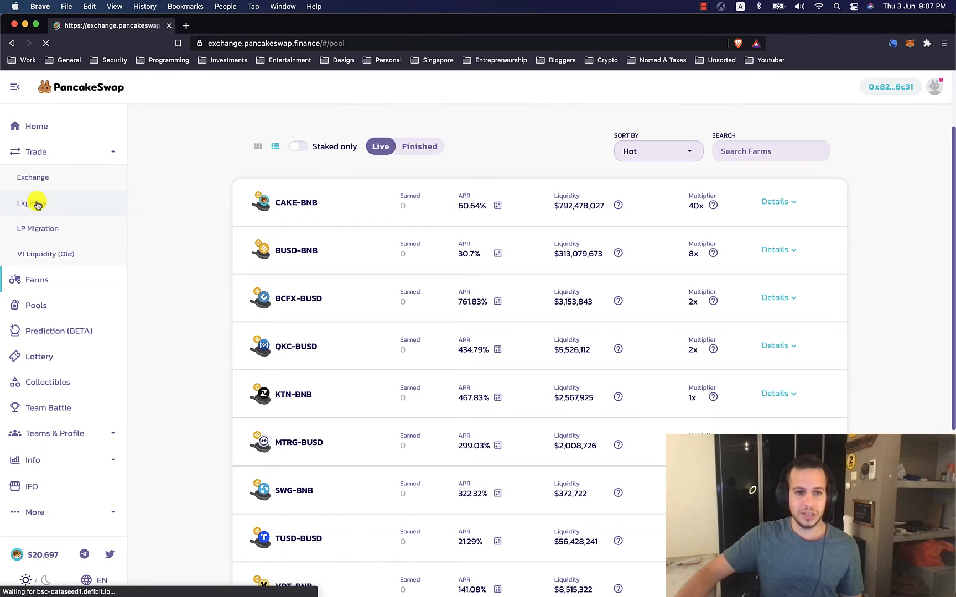
left_click(31, 203)
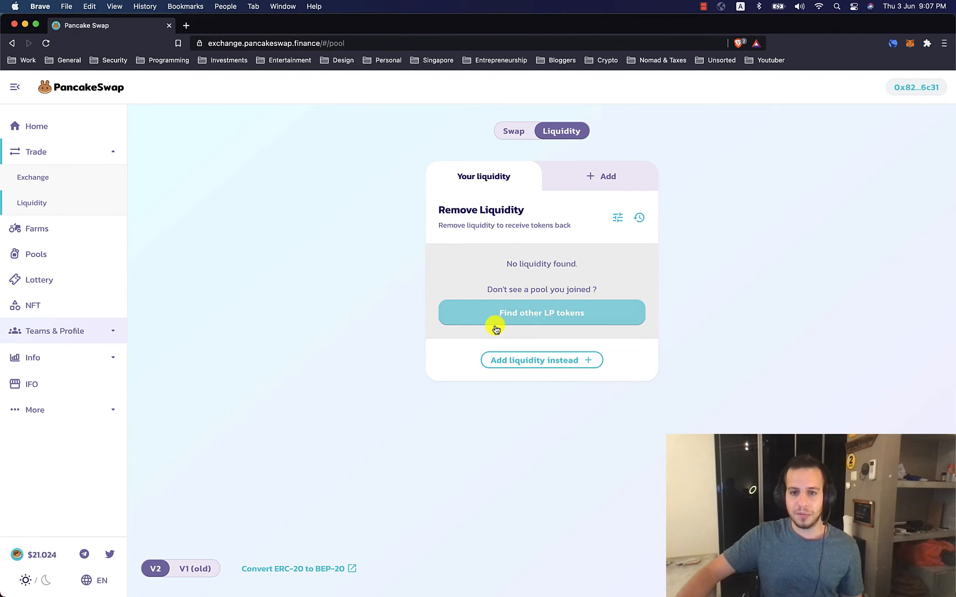
mouse_move(522, 307)
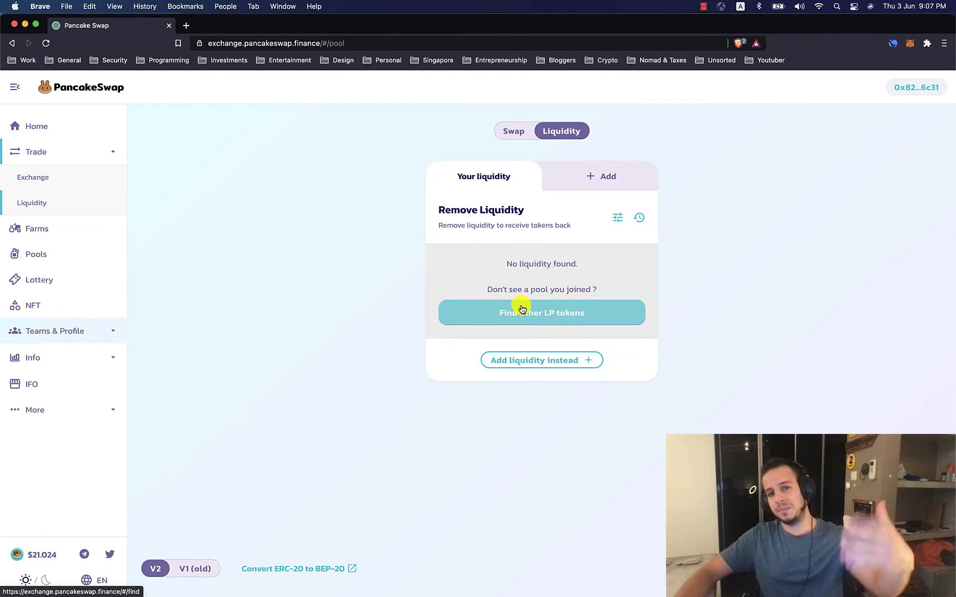
mouse_move(510, 317)
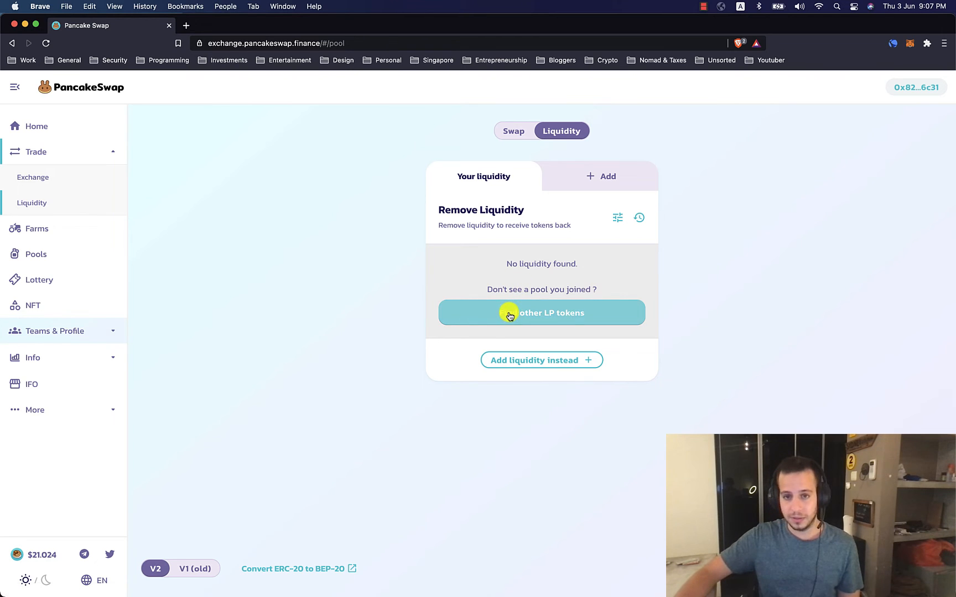
left_click(37, 229)
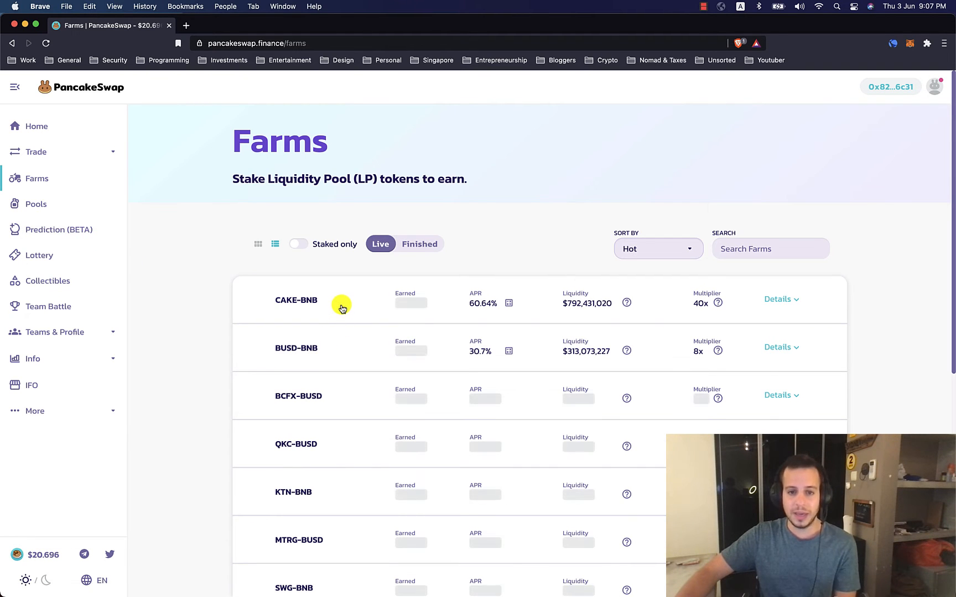
- Expand the CAKE-BNB farm's details, look them over, and collapse them again
left_click(780, 300)
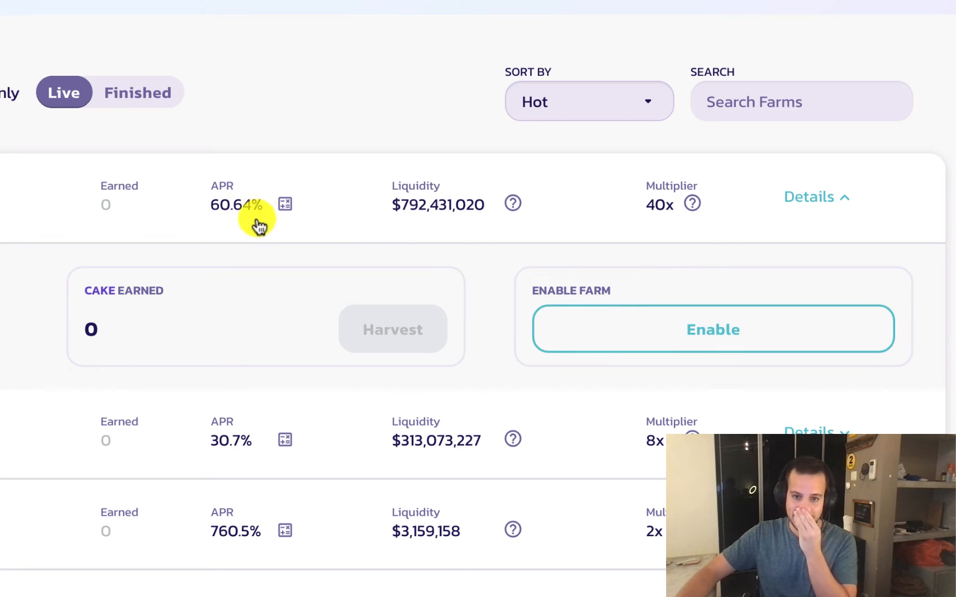
mouse_move(231, 217)
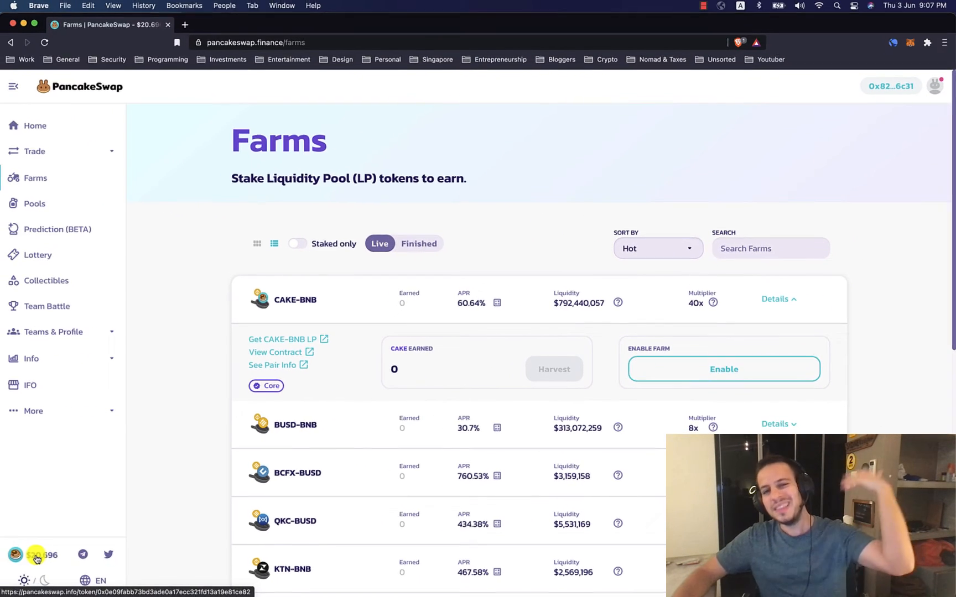
scroll("down", 3)
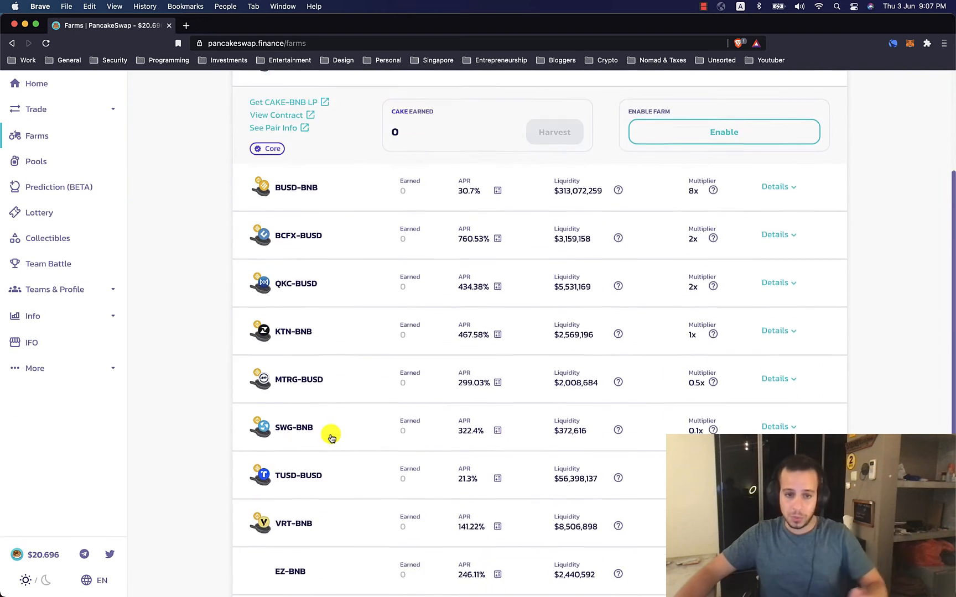
scroll("up", 3)
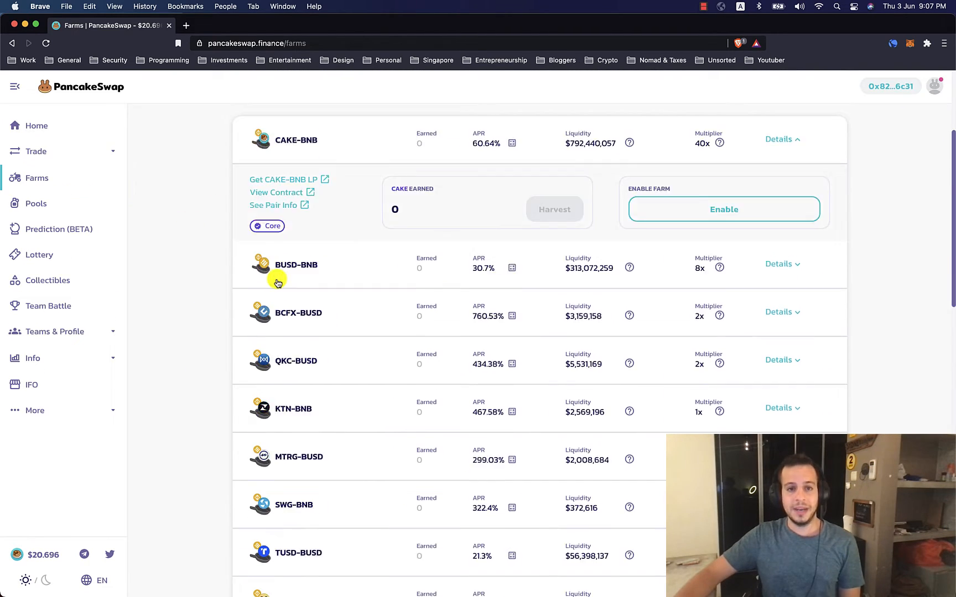
scroll("up", 3)
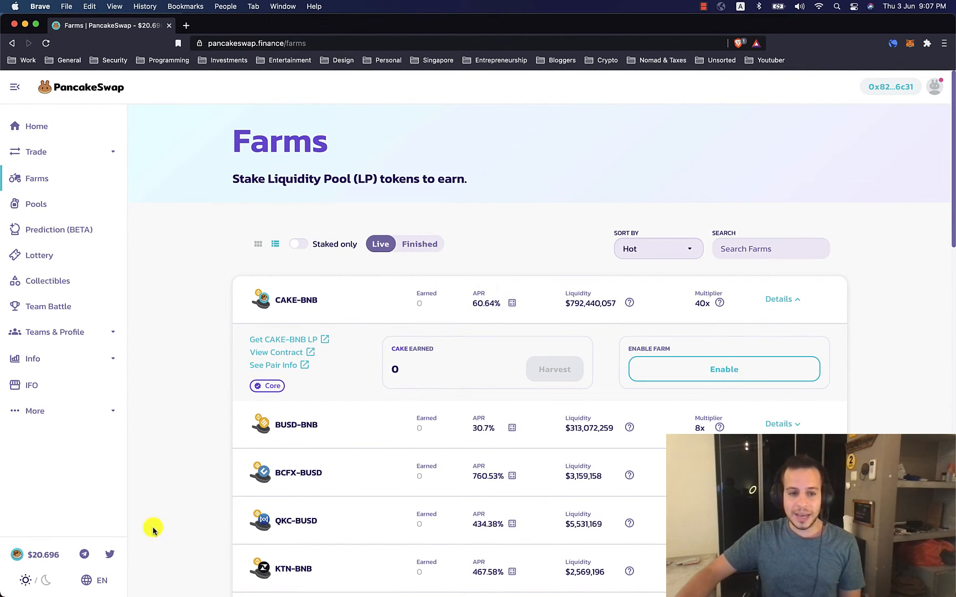
mouse_move(459, 311)
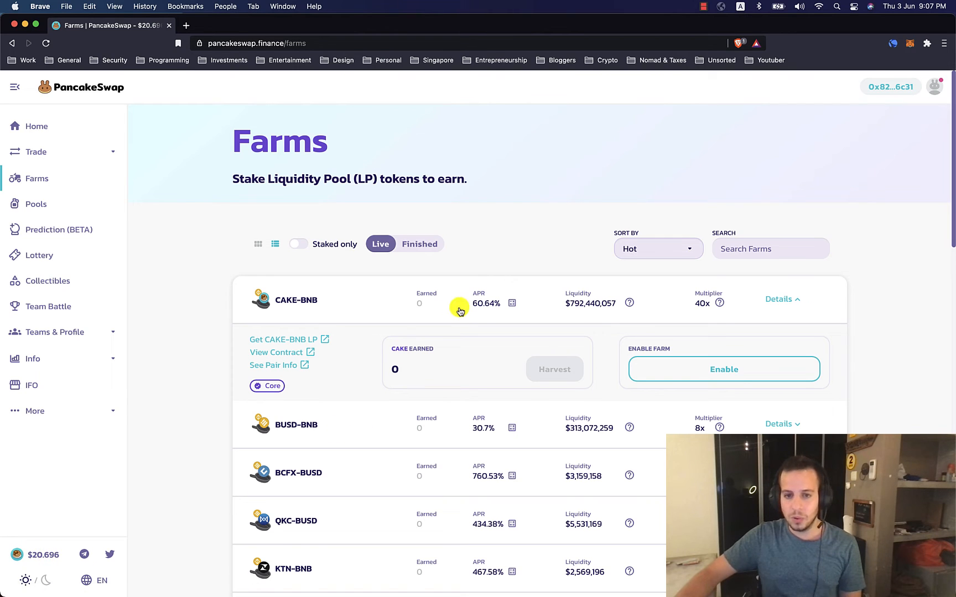
left_click(781, 300)
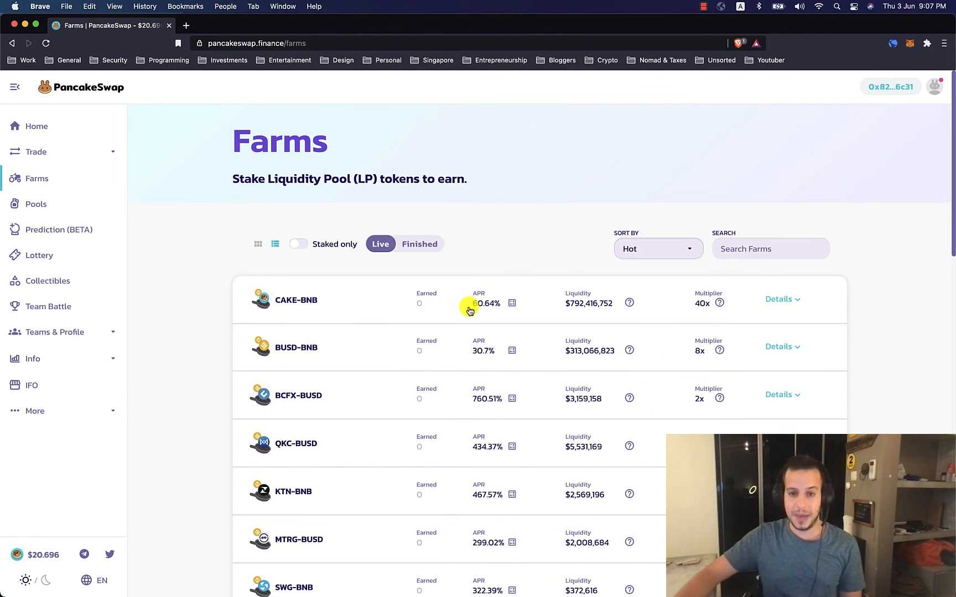
mouse_move(486, 308)
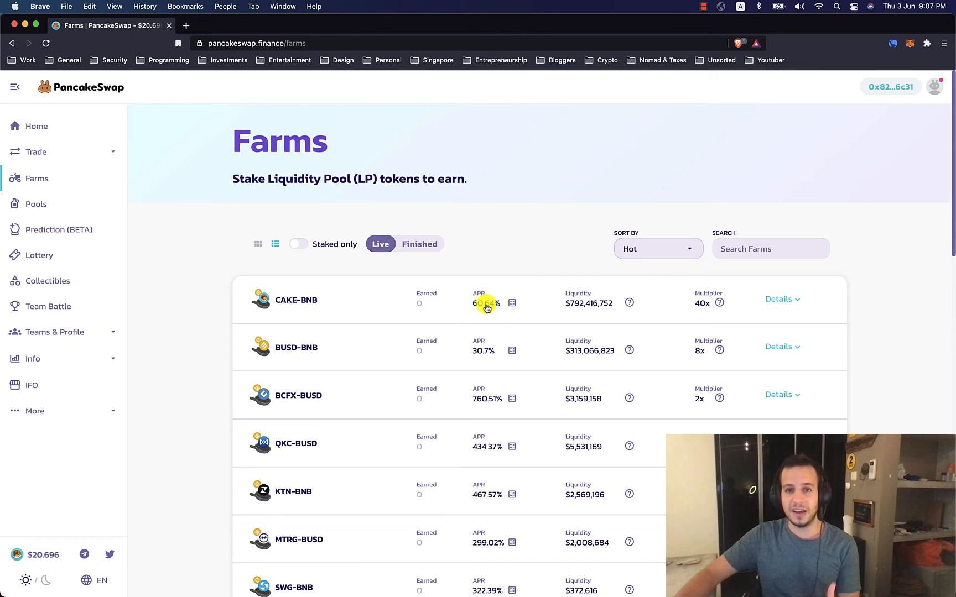
- Expand the BCFX-BUSD farm's details showing 0 CAKE earned and the enable option
scroll("down", 3)
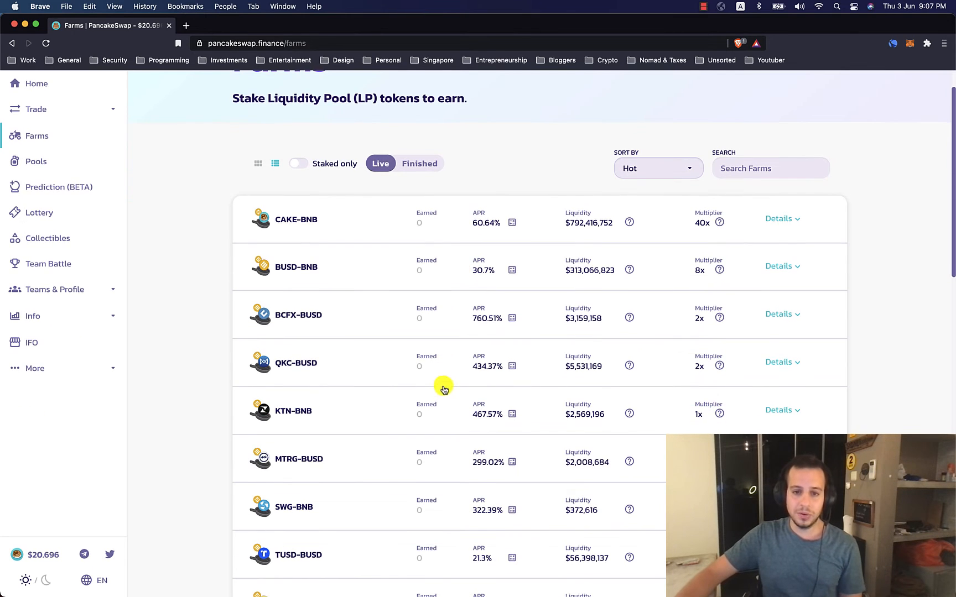
mouse_move(452, 333)
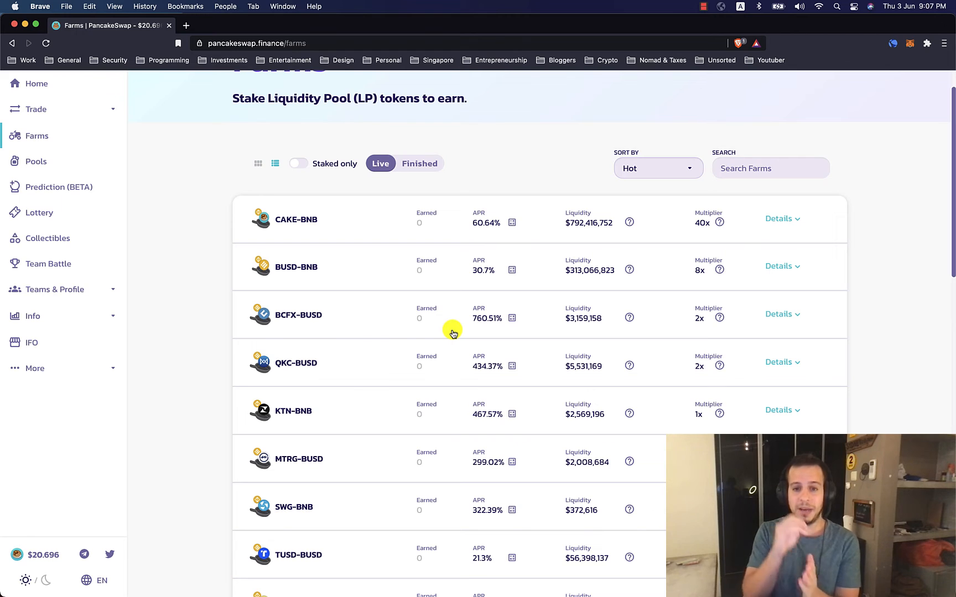
mouse_move(481, 300)
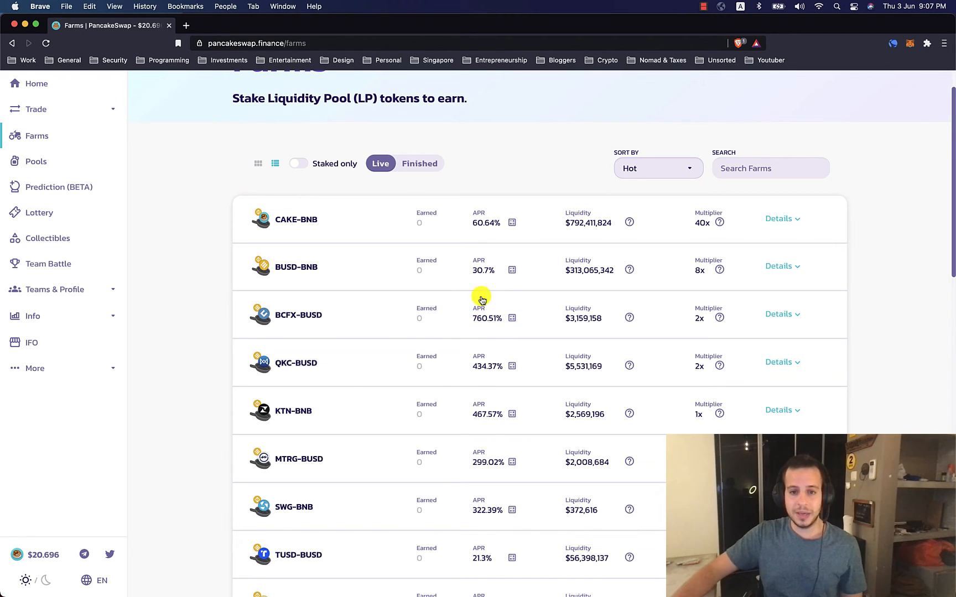
mouse_move(504, 313)
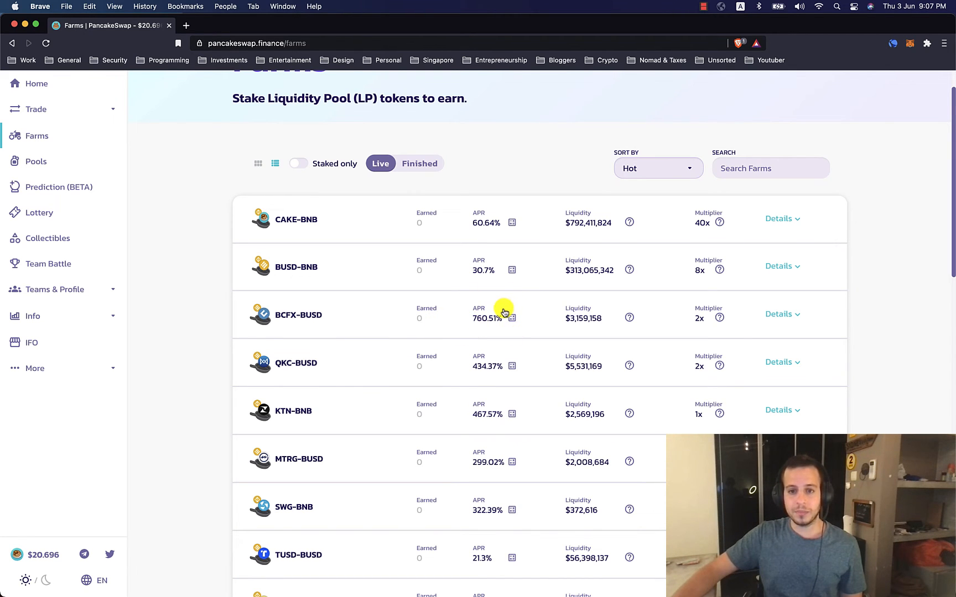
mouse_move(568, 312)
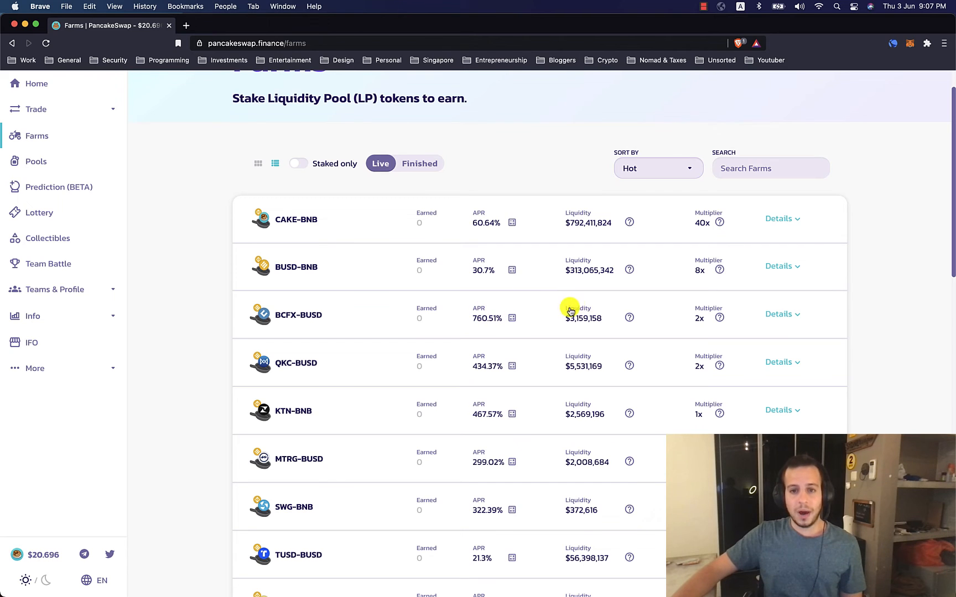
mouse_move(694, 316)
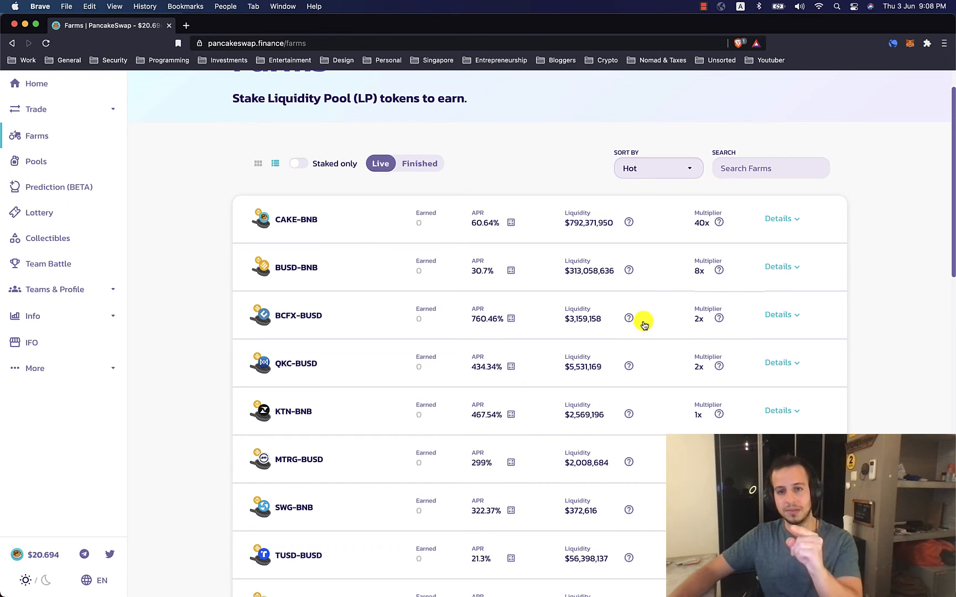
mouse_move(493, 318)
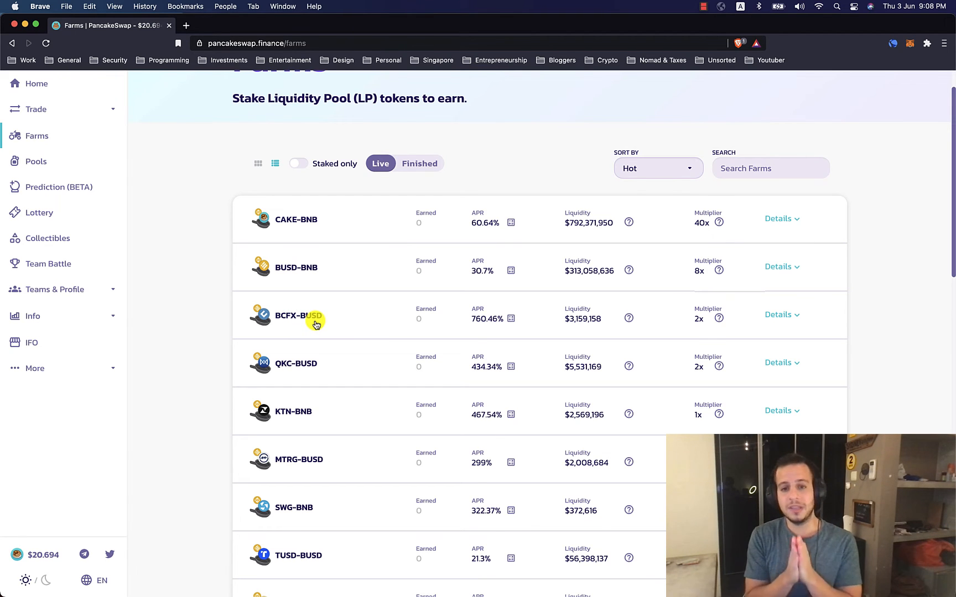
left_click(781, 314)
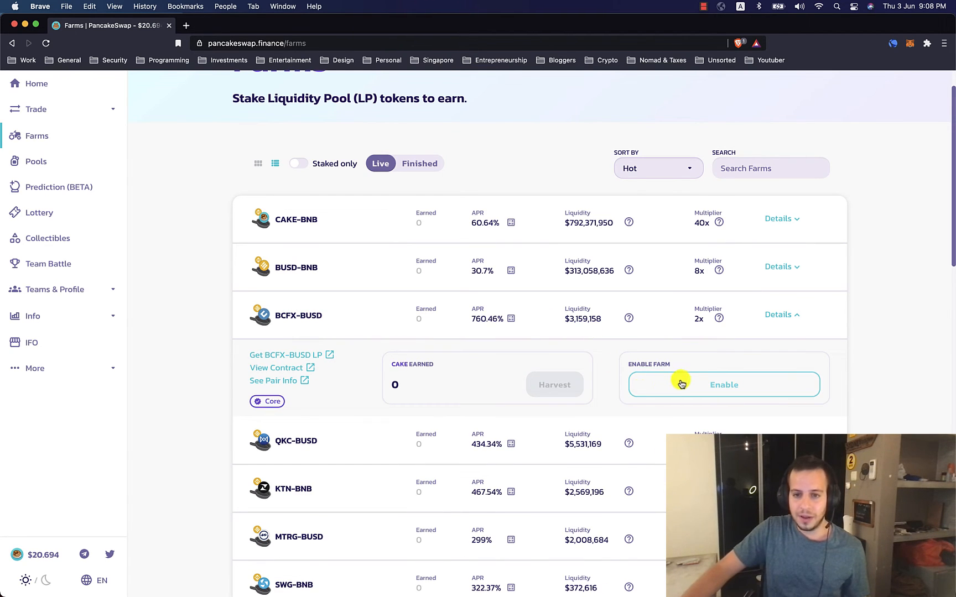
mouse_move(485, 320)
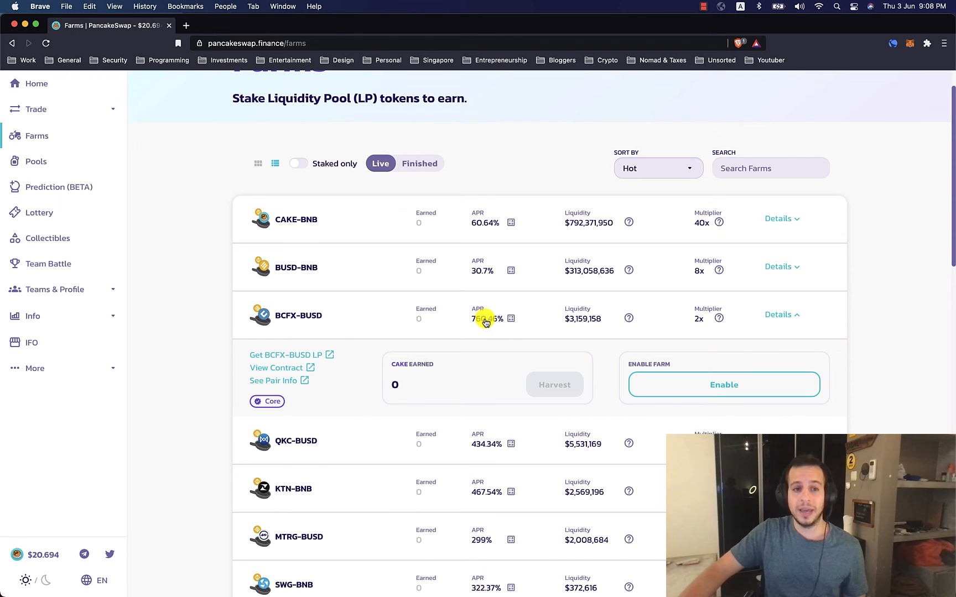
- Collapse the BCFX-BUSD farm details and scroll the Farms list back to the top
scroll("up", 3)
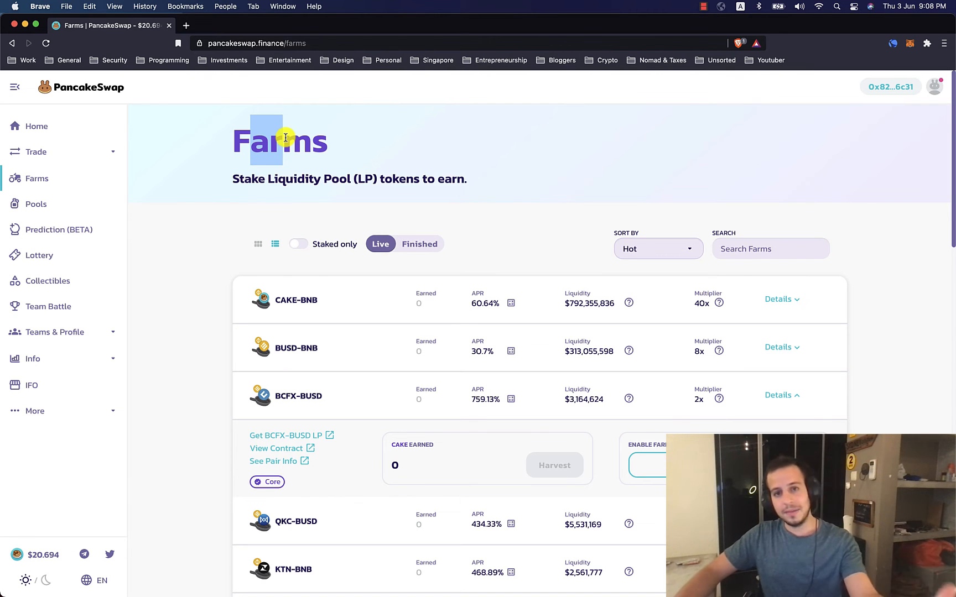
mouse_move(334, 178)
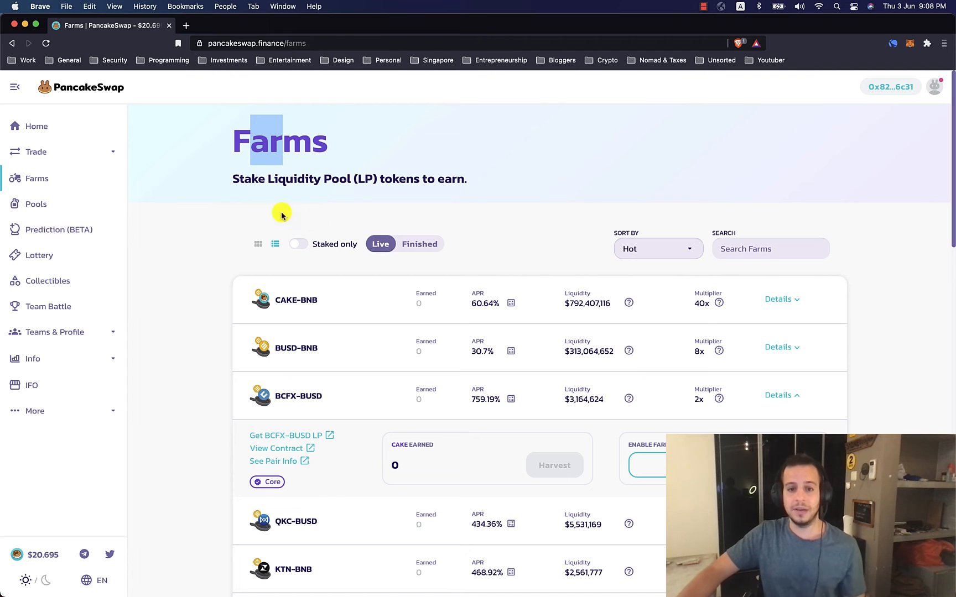
left_click(782, 395)
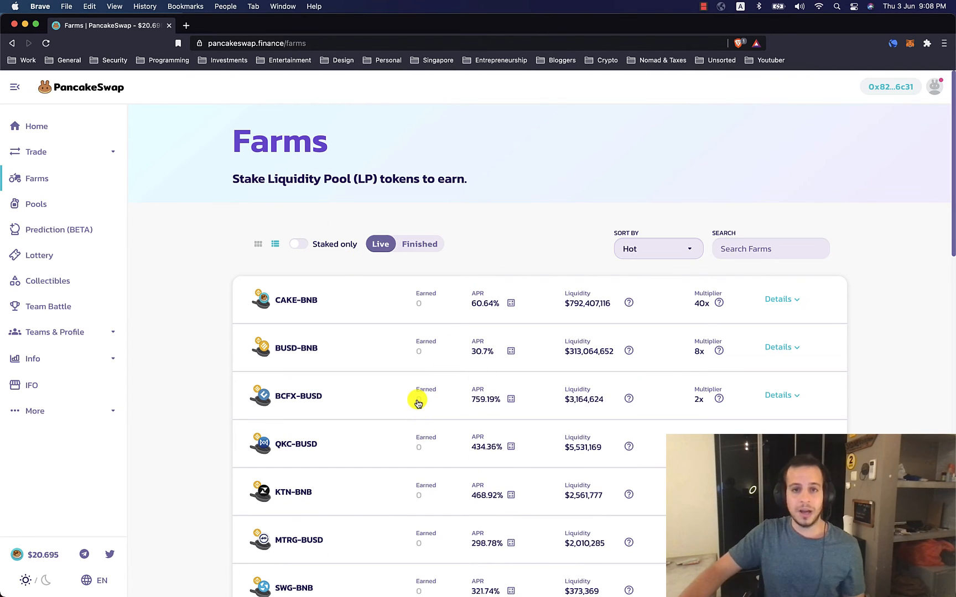
mouse_move(420, 404)
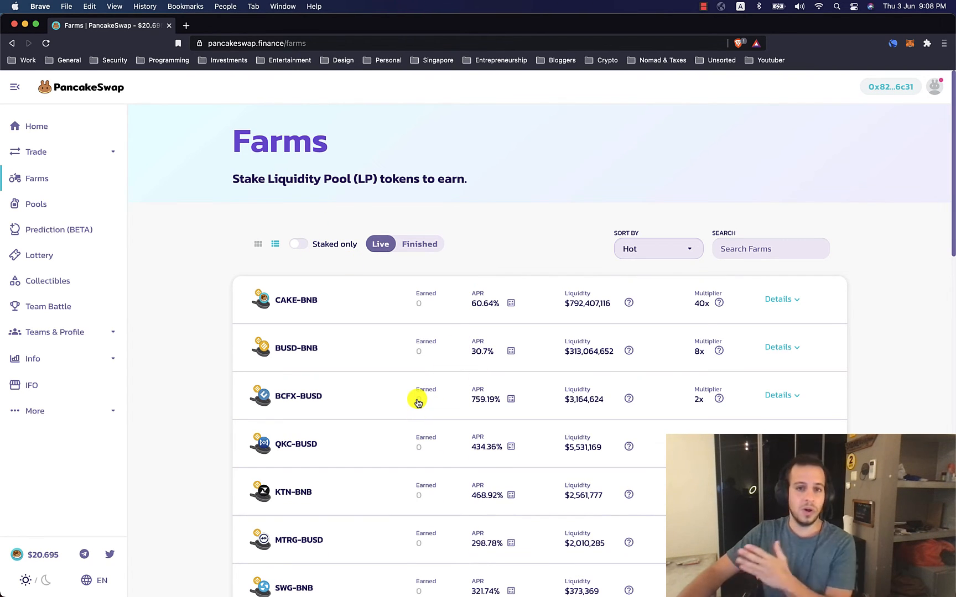
scroll("down", 3)
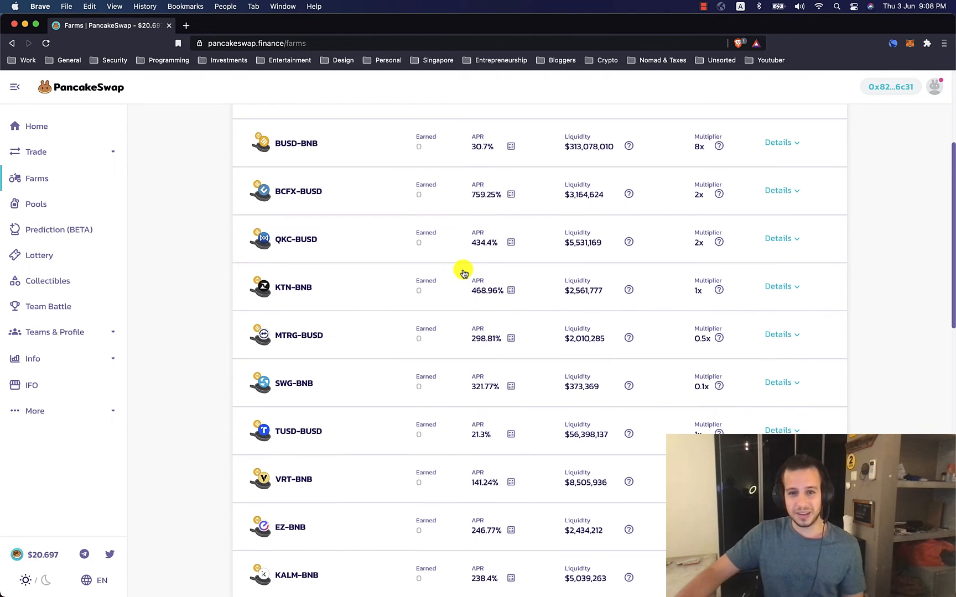
scroll("up", 3)
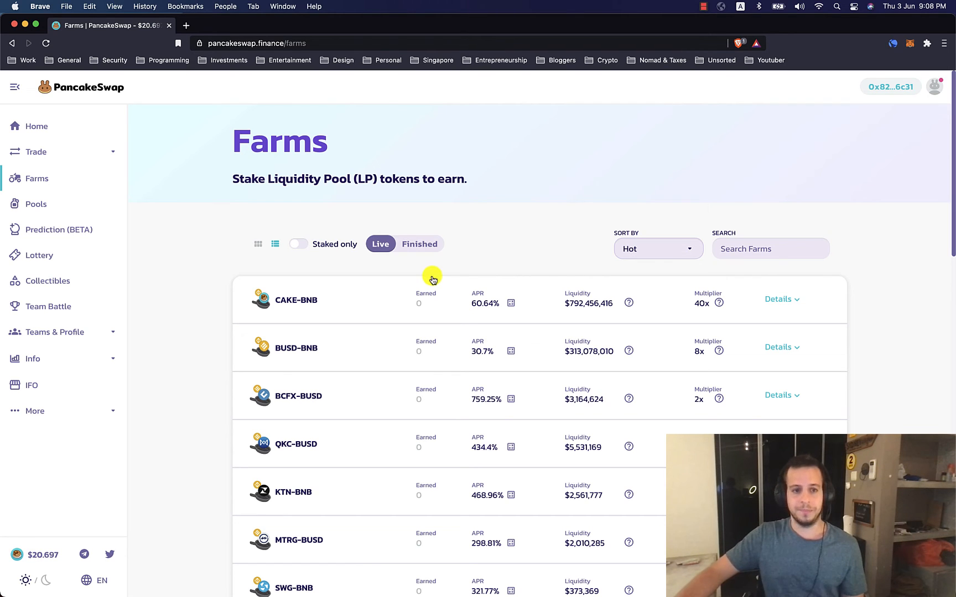
mouse_move(140, 98)
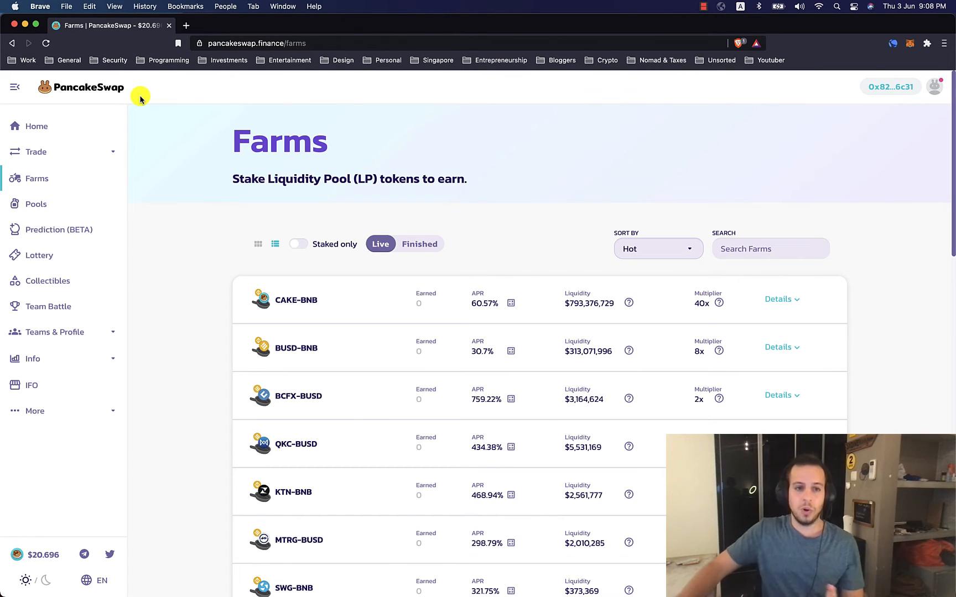
left_click(36, 126)
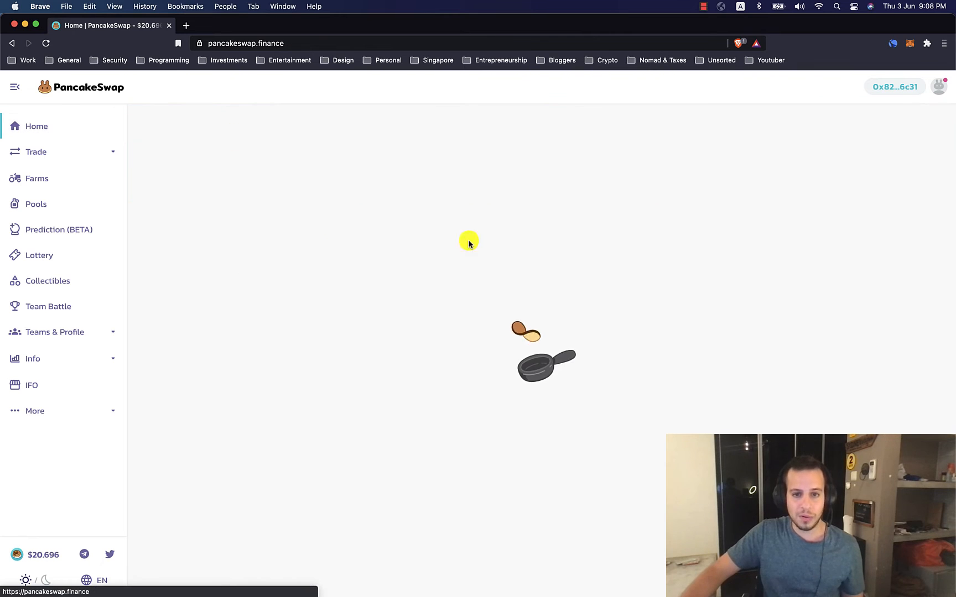
scroll("down", 3)
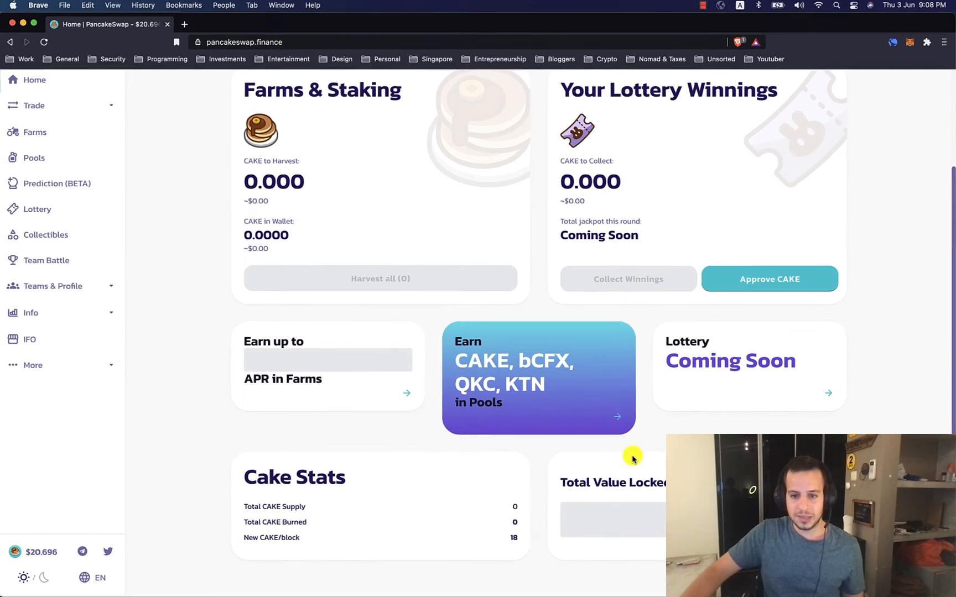
scroll("down", 3)
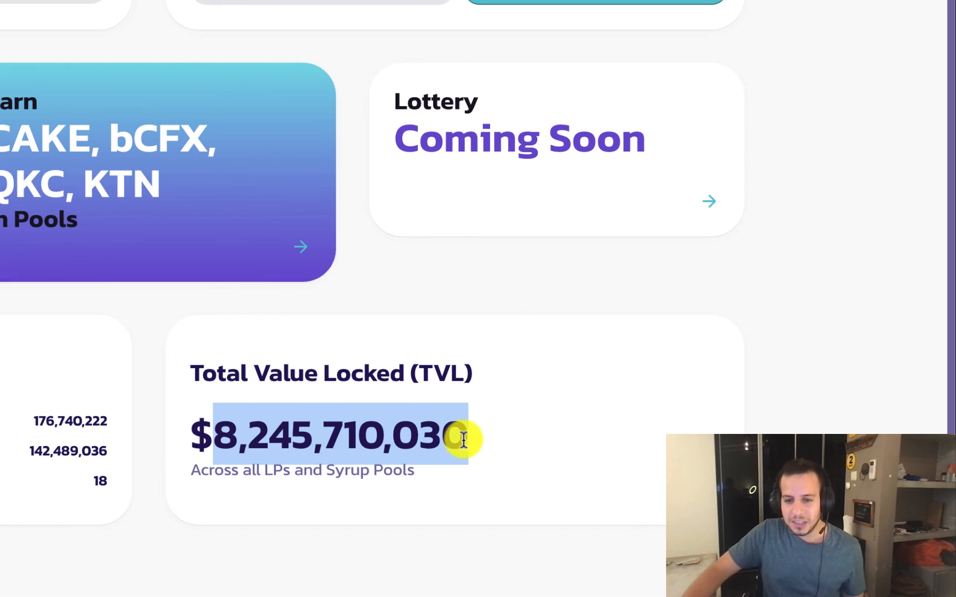
scroll("up", 3)
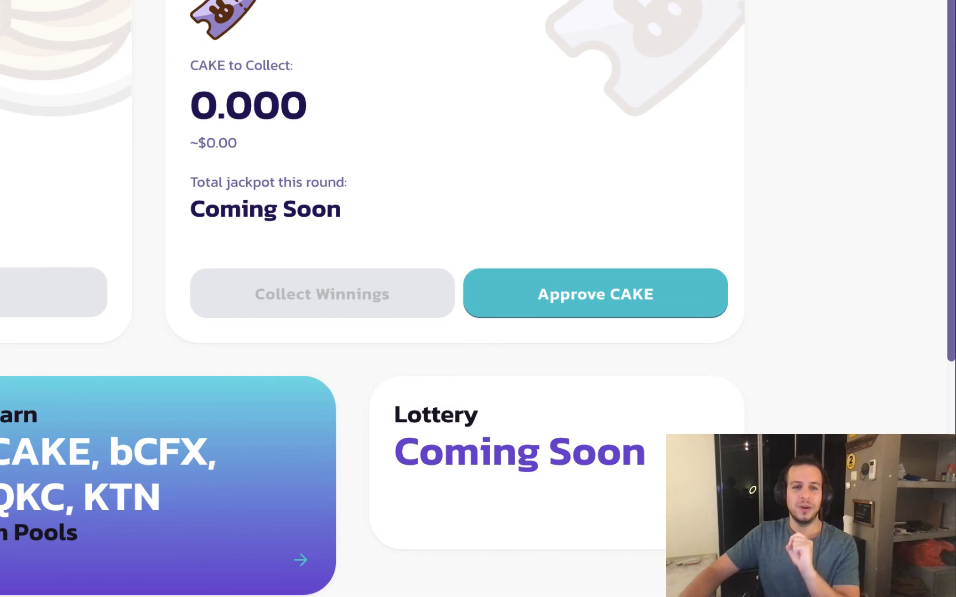
scroll("down", 3)
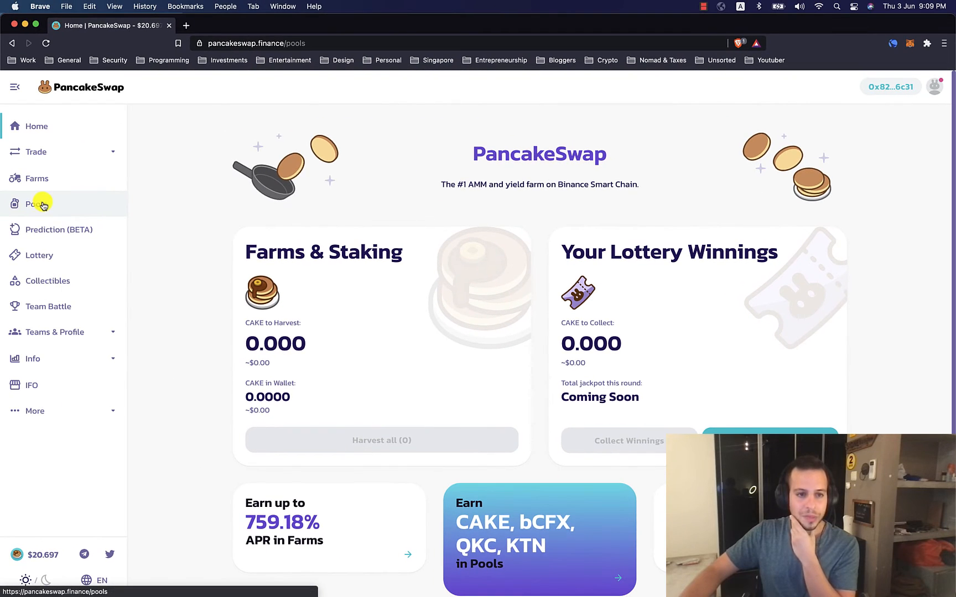
- Go to the Syrup Pools page and scroll to the Manual CAKE pool's details
left_click(34, 204)
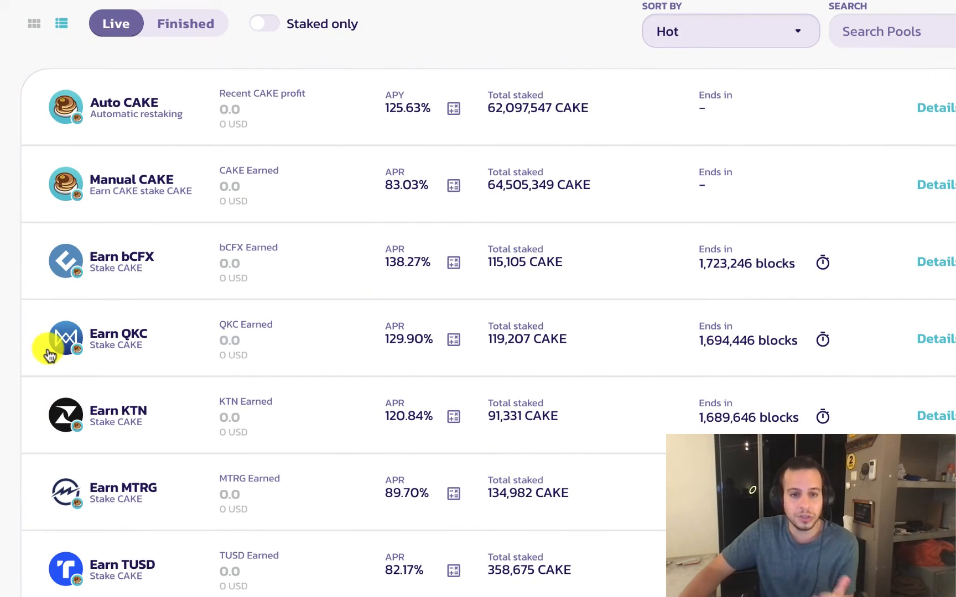
scroll("up", 3)
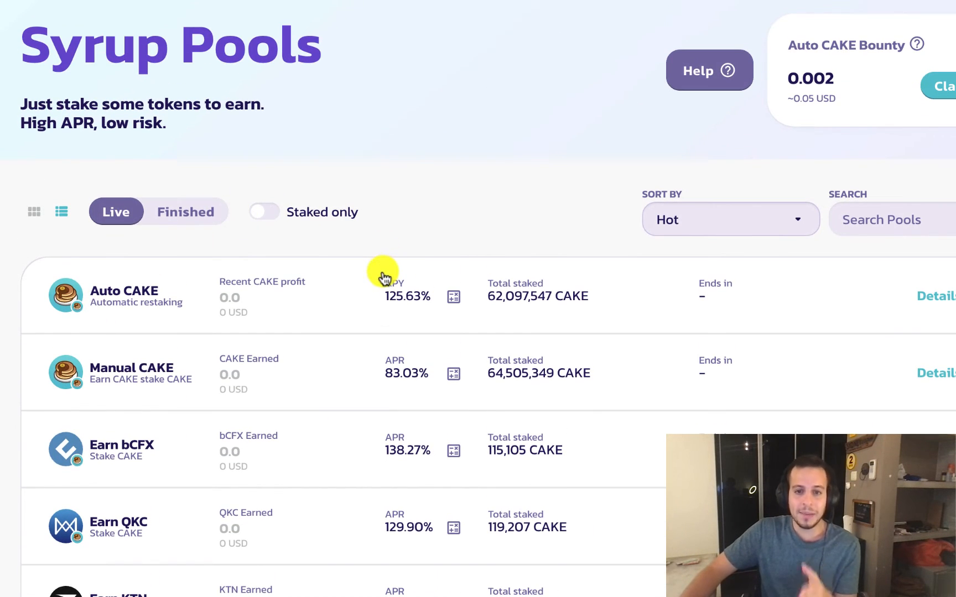
mouse_move(339, 291)
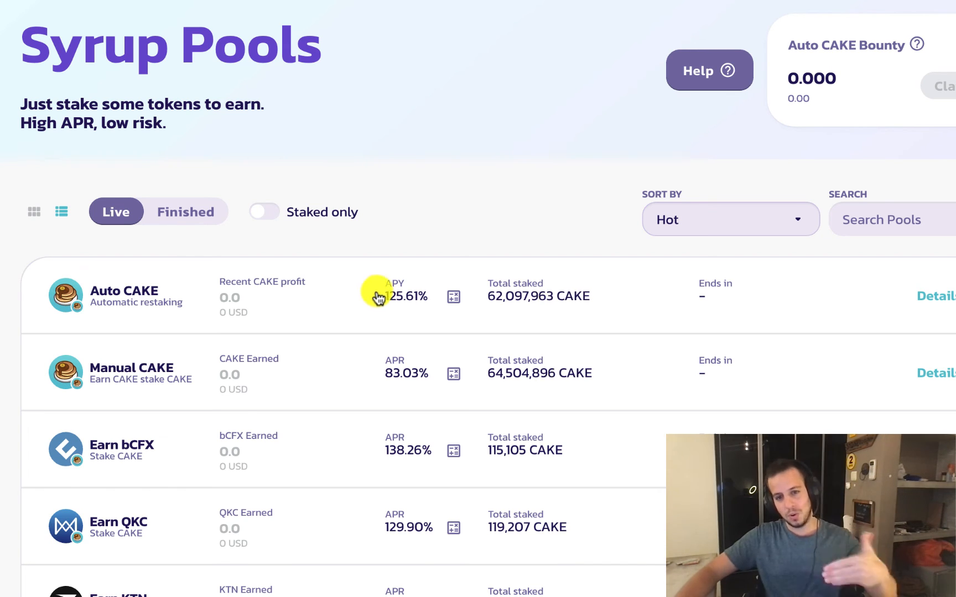
mouse_move(522, 172)
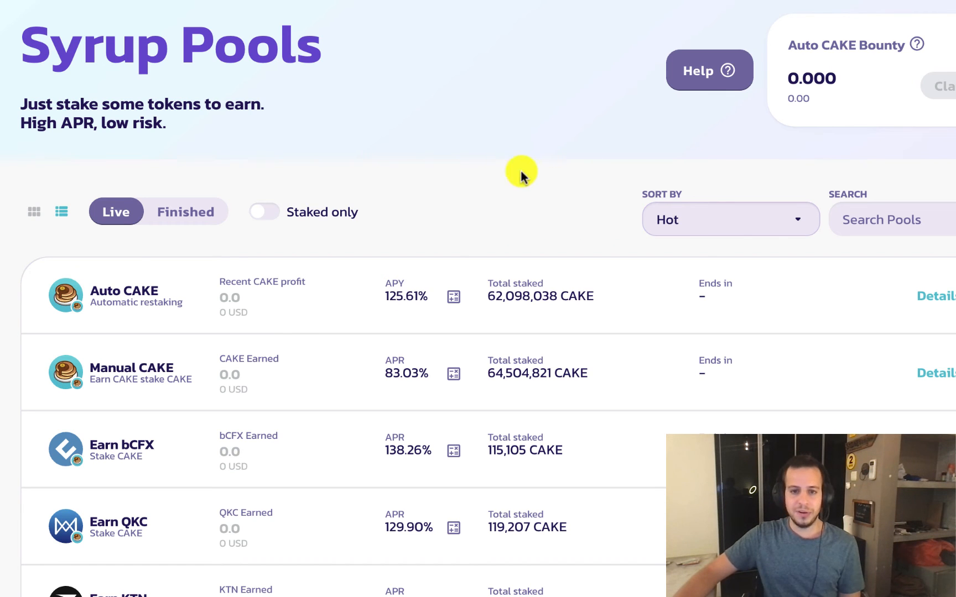
scroll("down", 3)
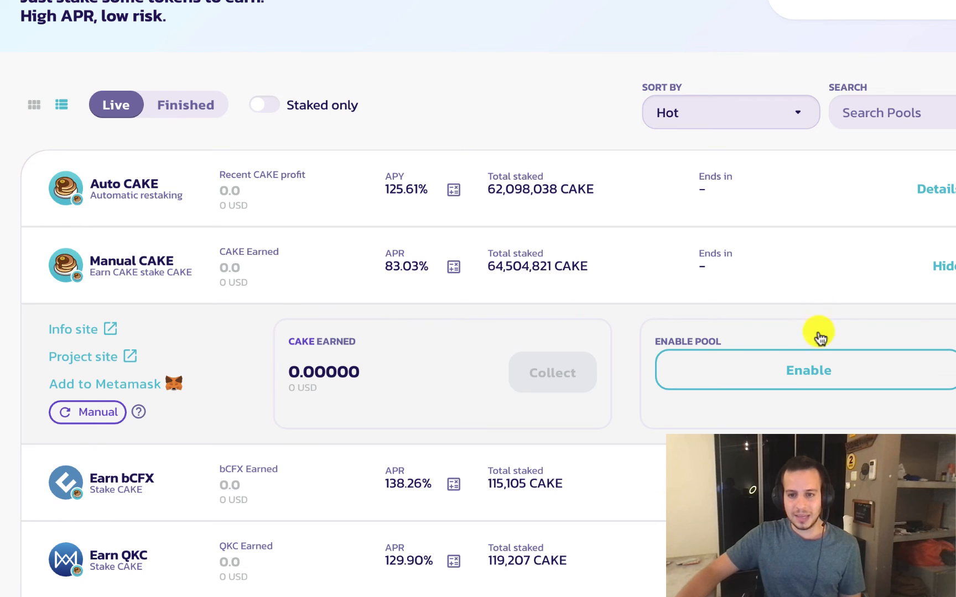
scroll("up", 3)
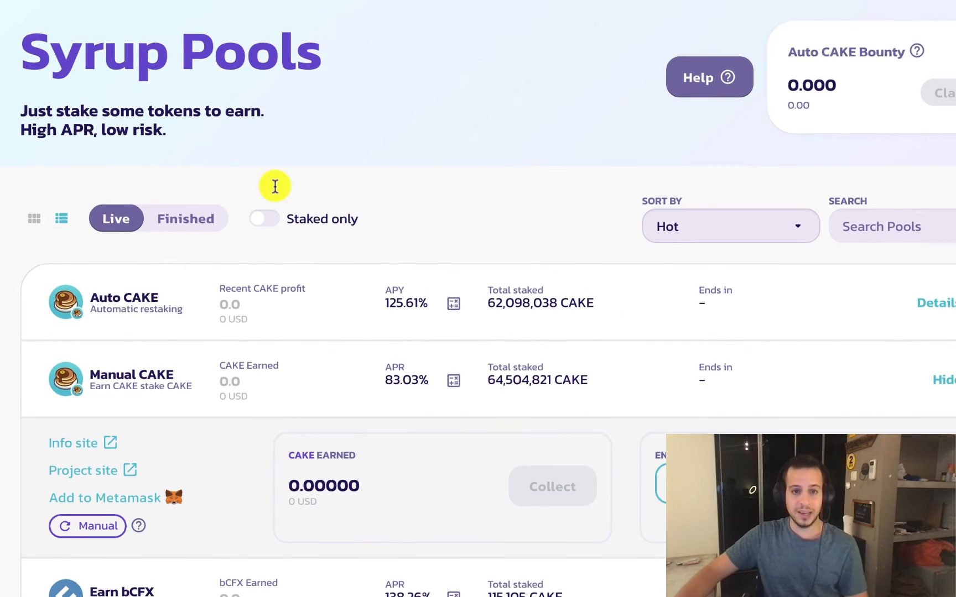
scroll("down", 3)
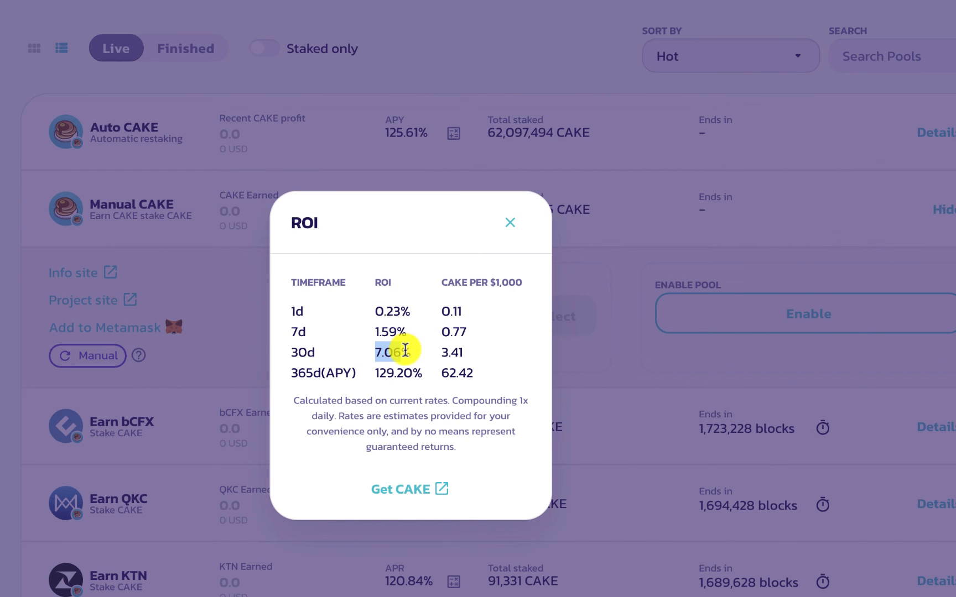
left_click(510, 223)
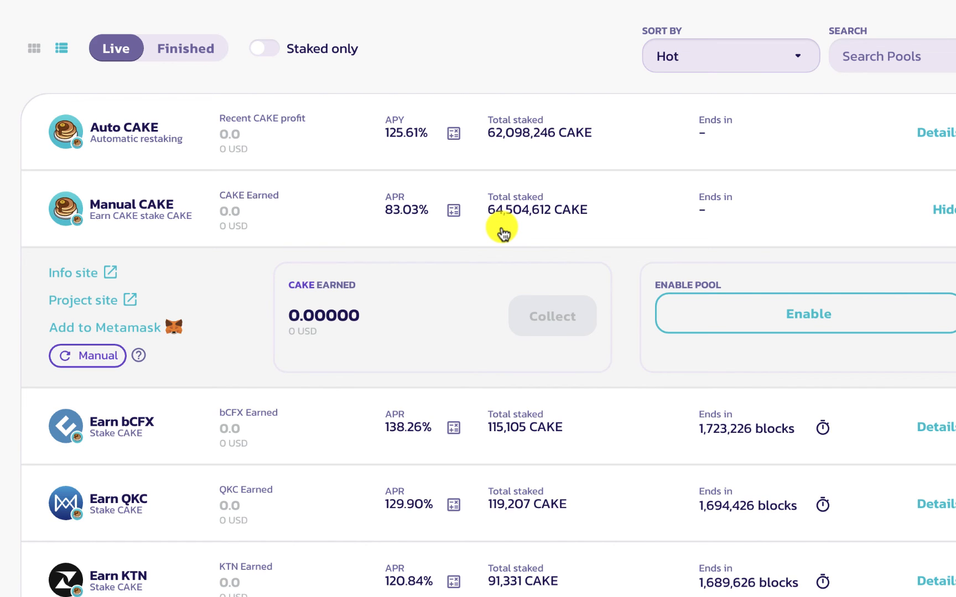
mouse_move(362, 217)
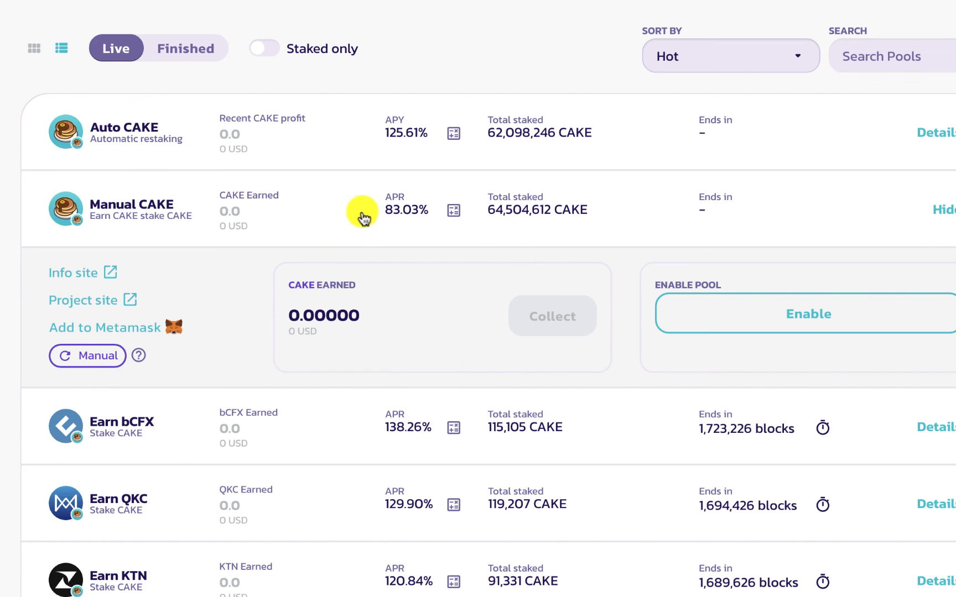
- Scroll through the Earn pools list, past Earn bCFX at 138.62% APR and Auto CAKE at 125.63% APY
scroll("down", 3)
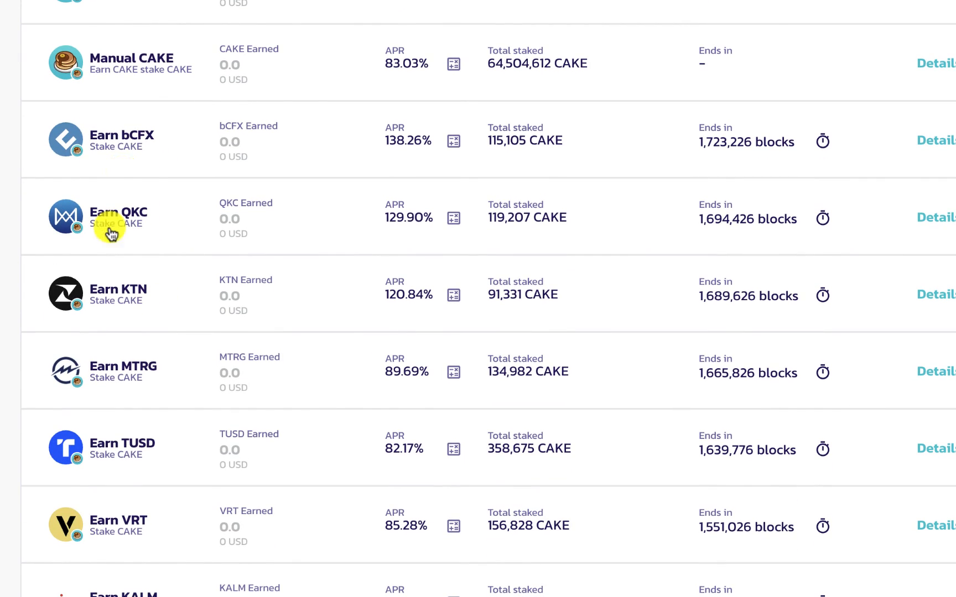
mouse_move(159, 202)
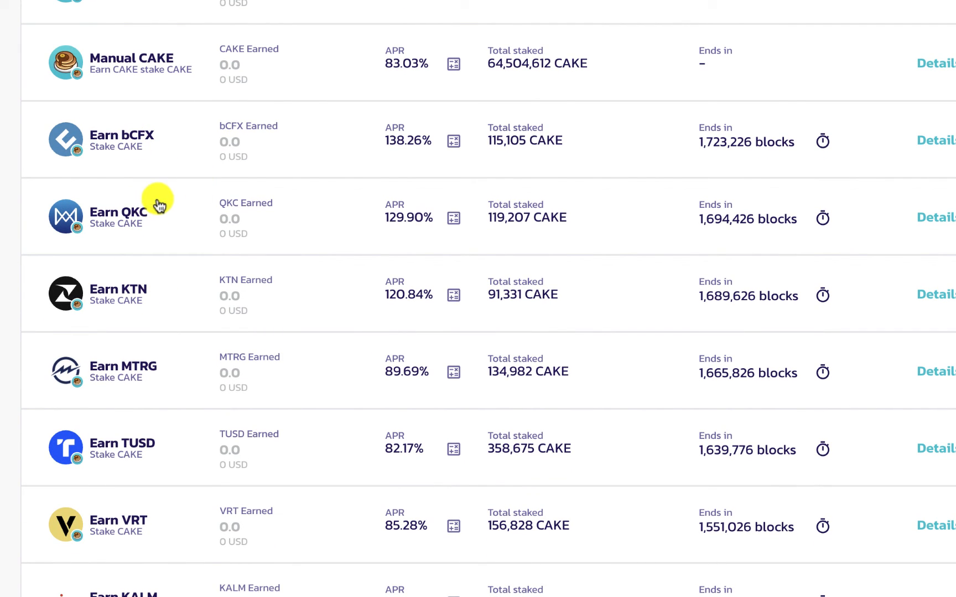
mouse_move(185, 200)
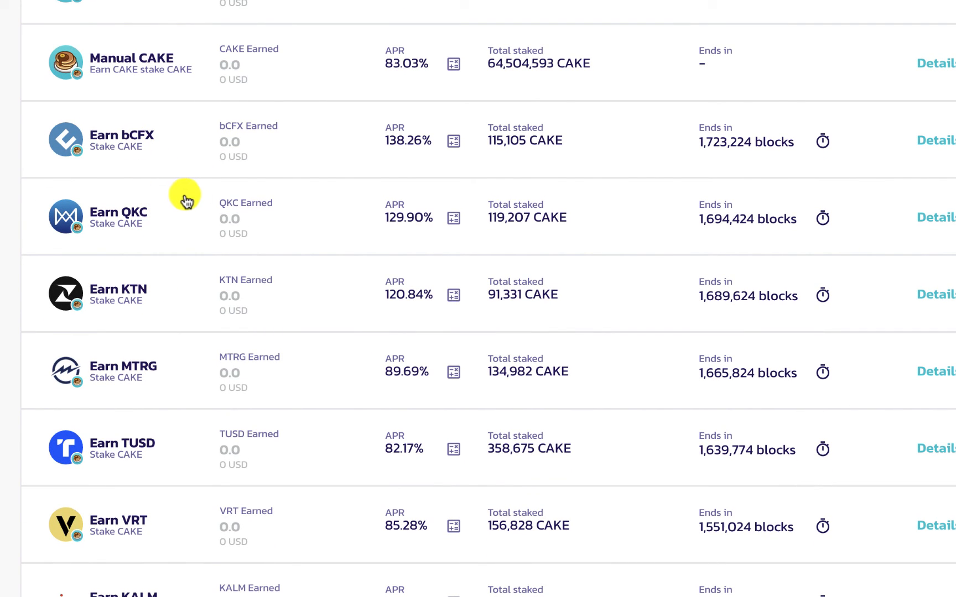
scroll("down", 3)
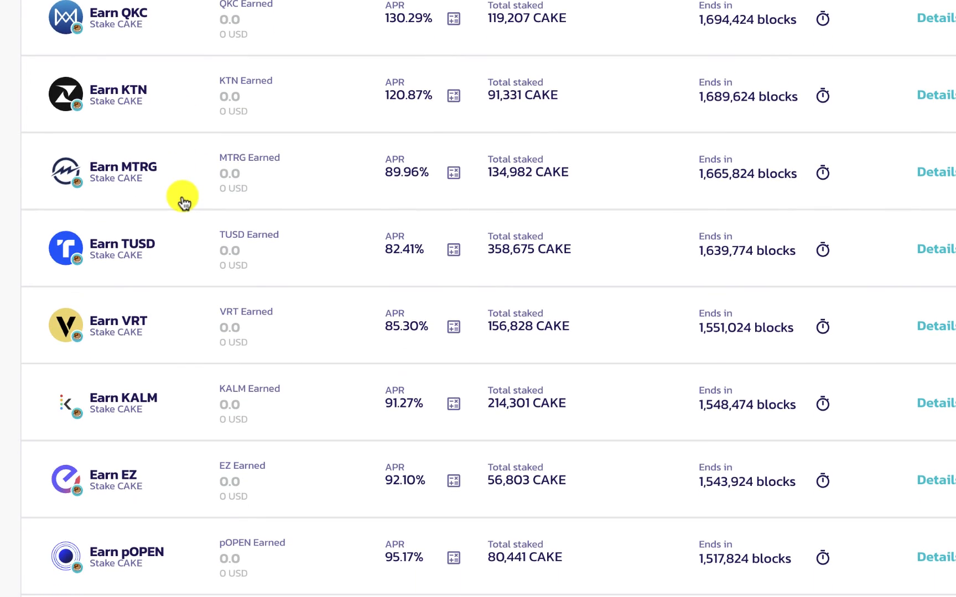
scroll("up", 3)
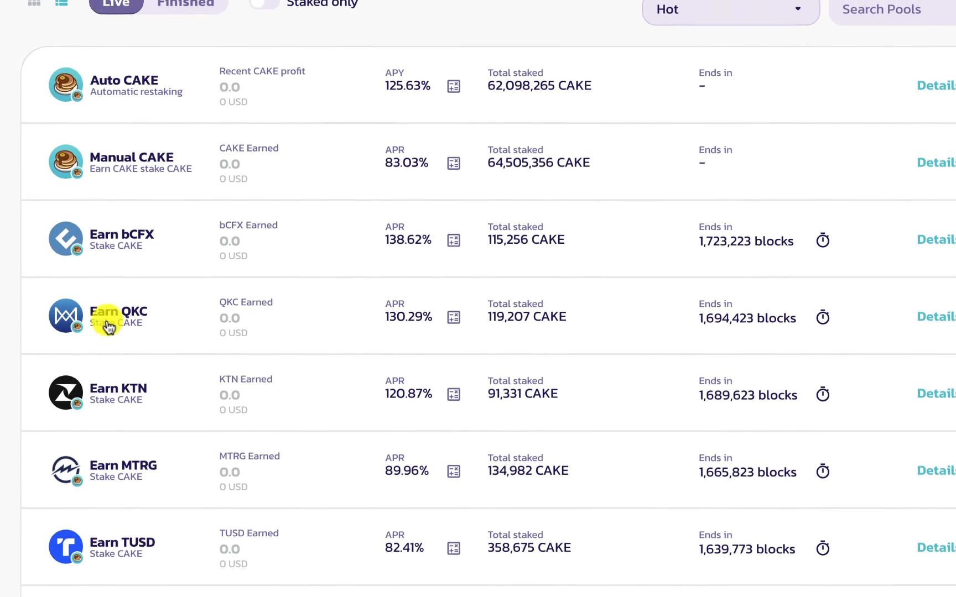
scroll("down", 3)
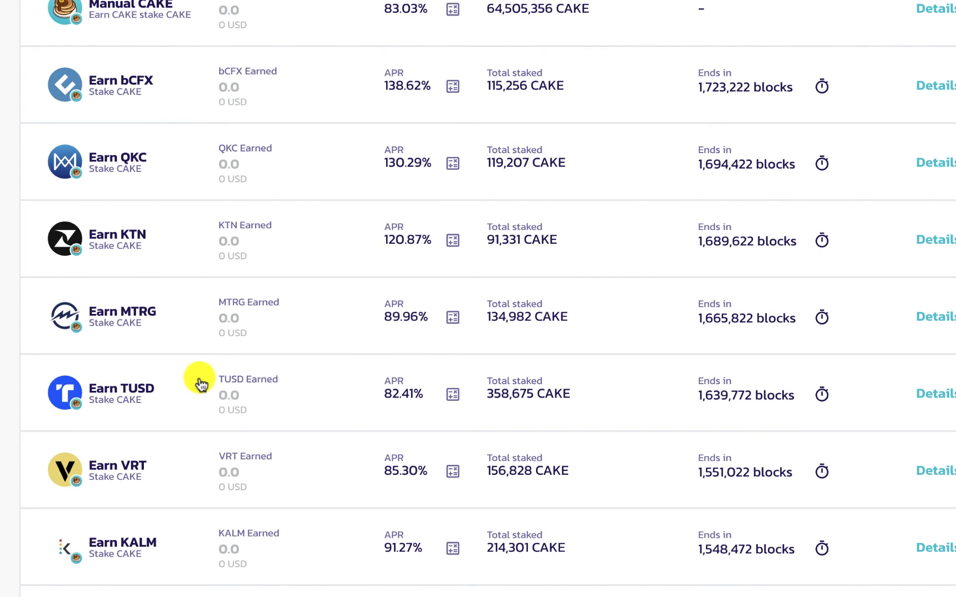
mouse_move(120, 256)
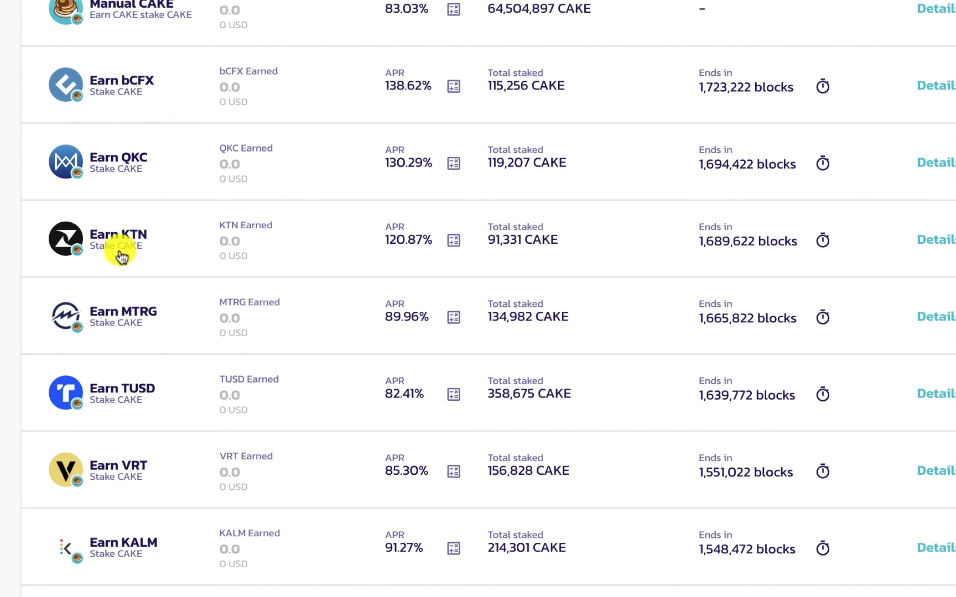
mouse_move(141, 405)
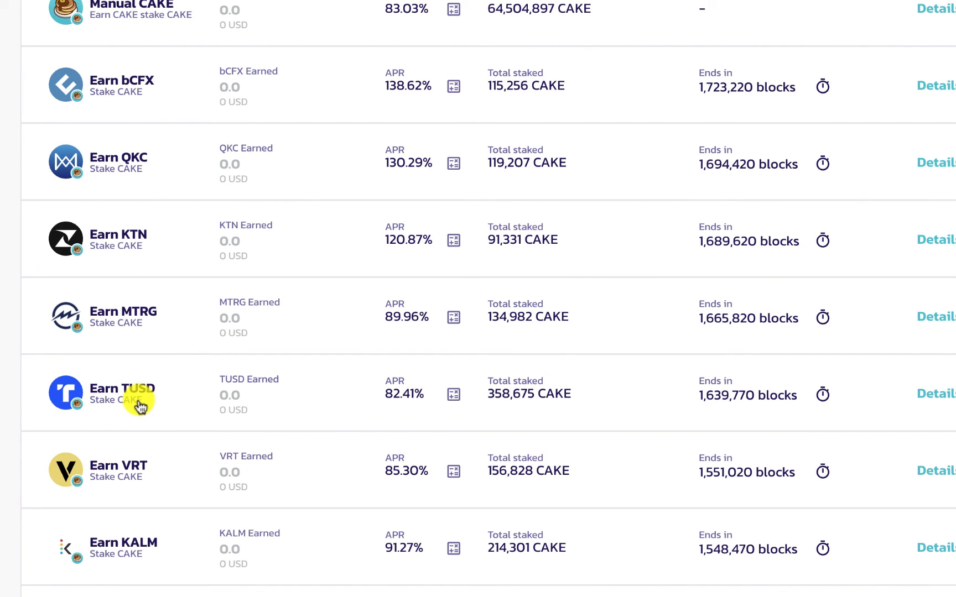
mouse_move(110, 280)
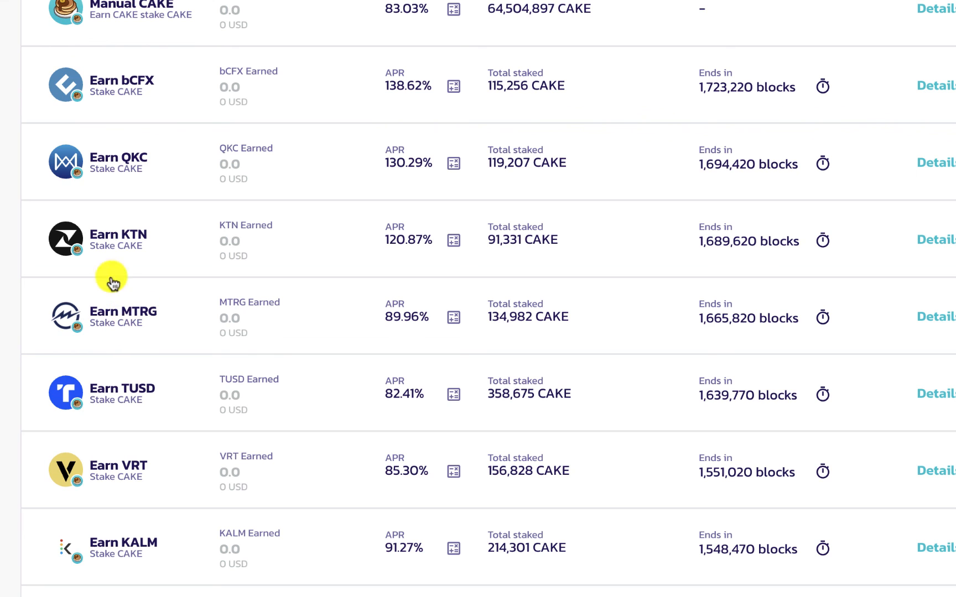
scroll("up", 3)
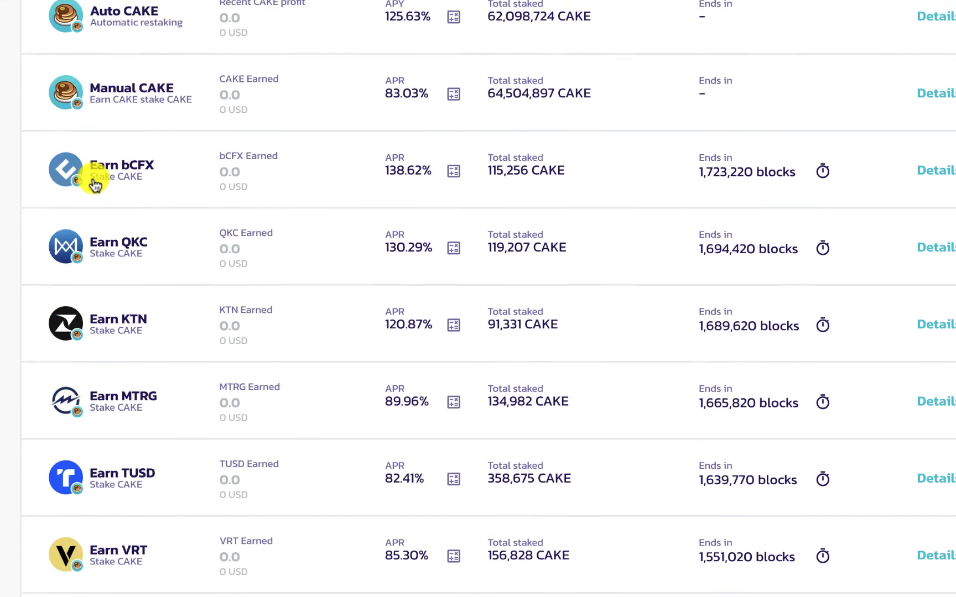
scroll("up", 3)
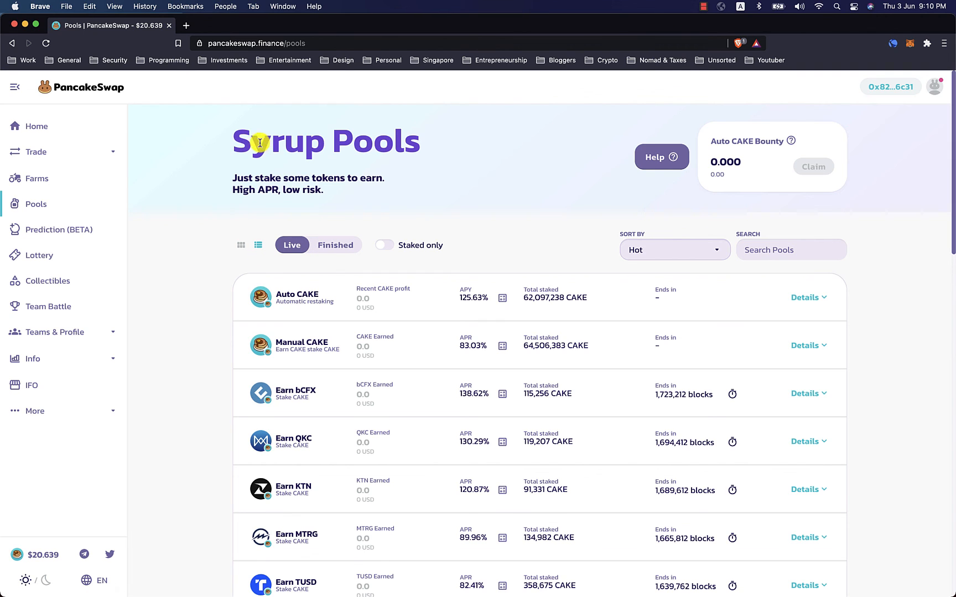
mouse_move(34, 246)
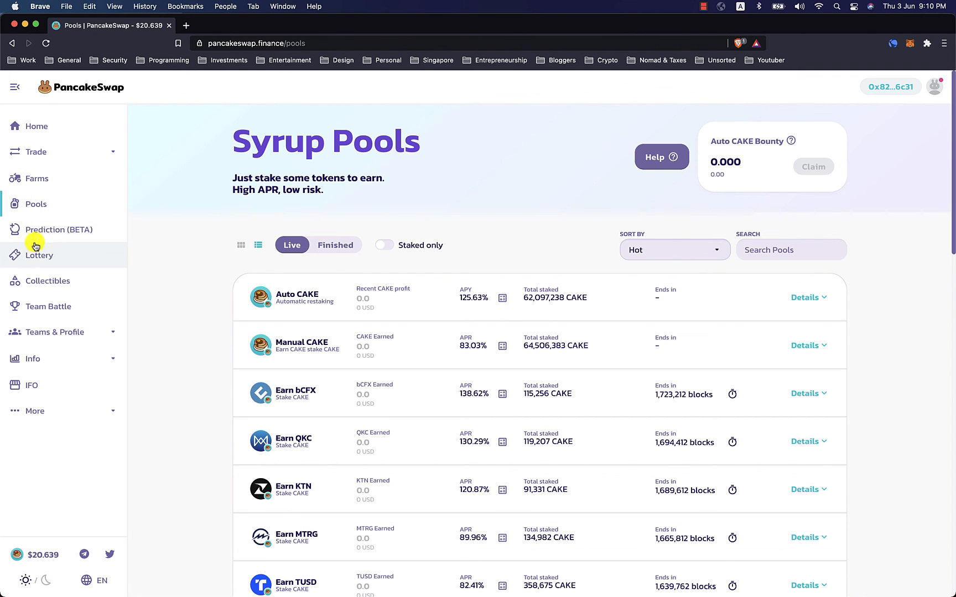
mouse_move(112, 259)
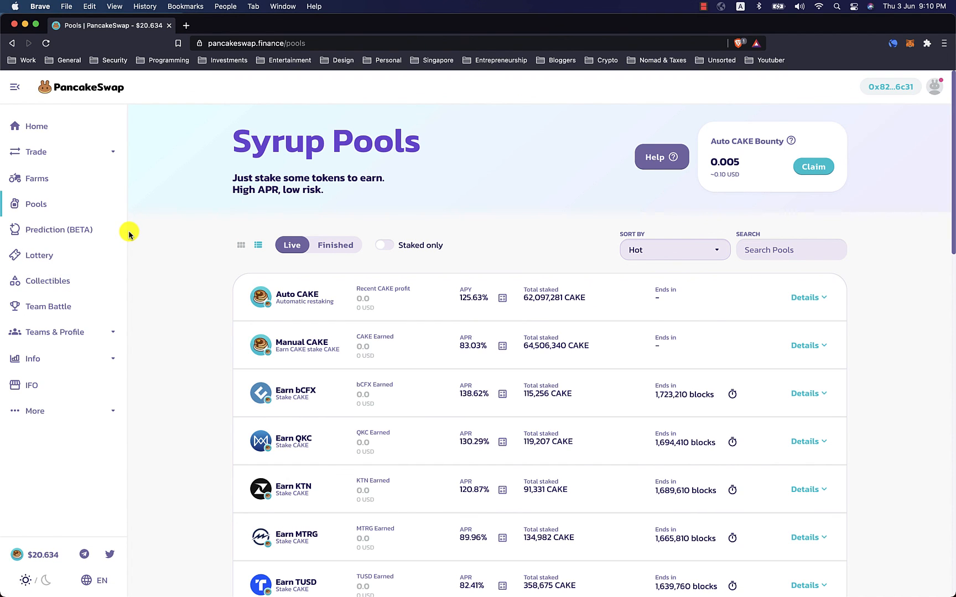
mouse_move(196, 212)
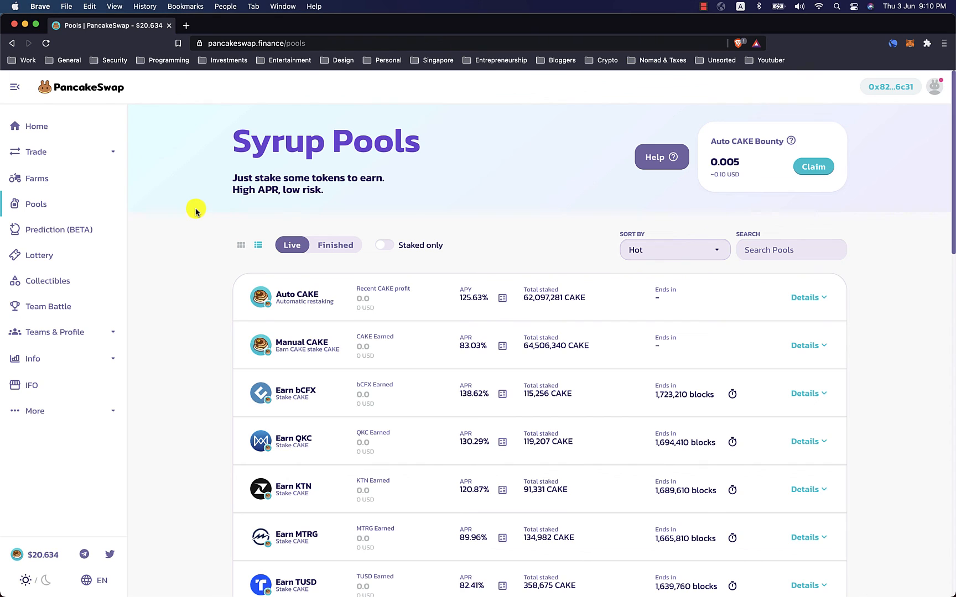
mouse_move(288, 165)
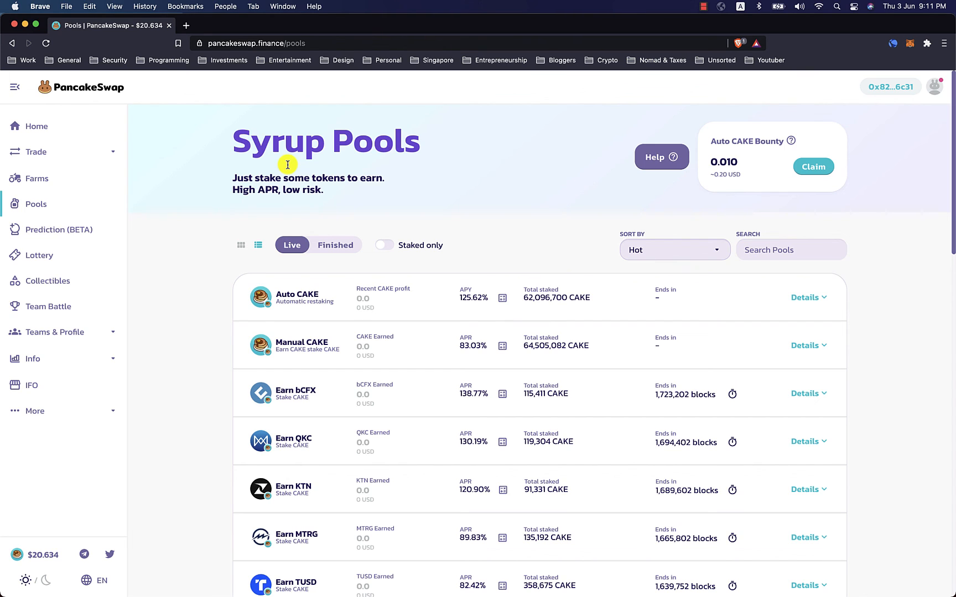
left_click(813, 166)
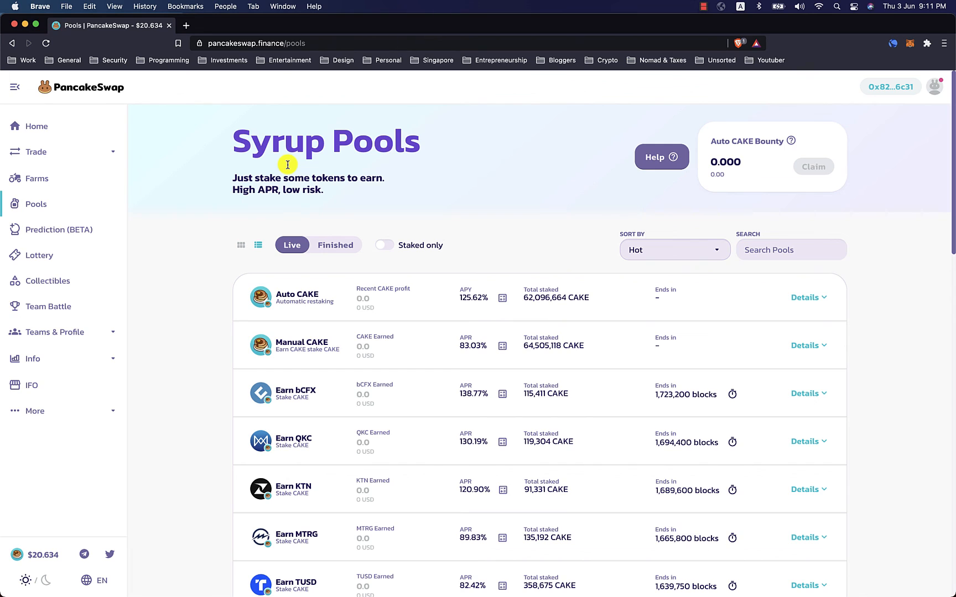